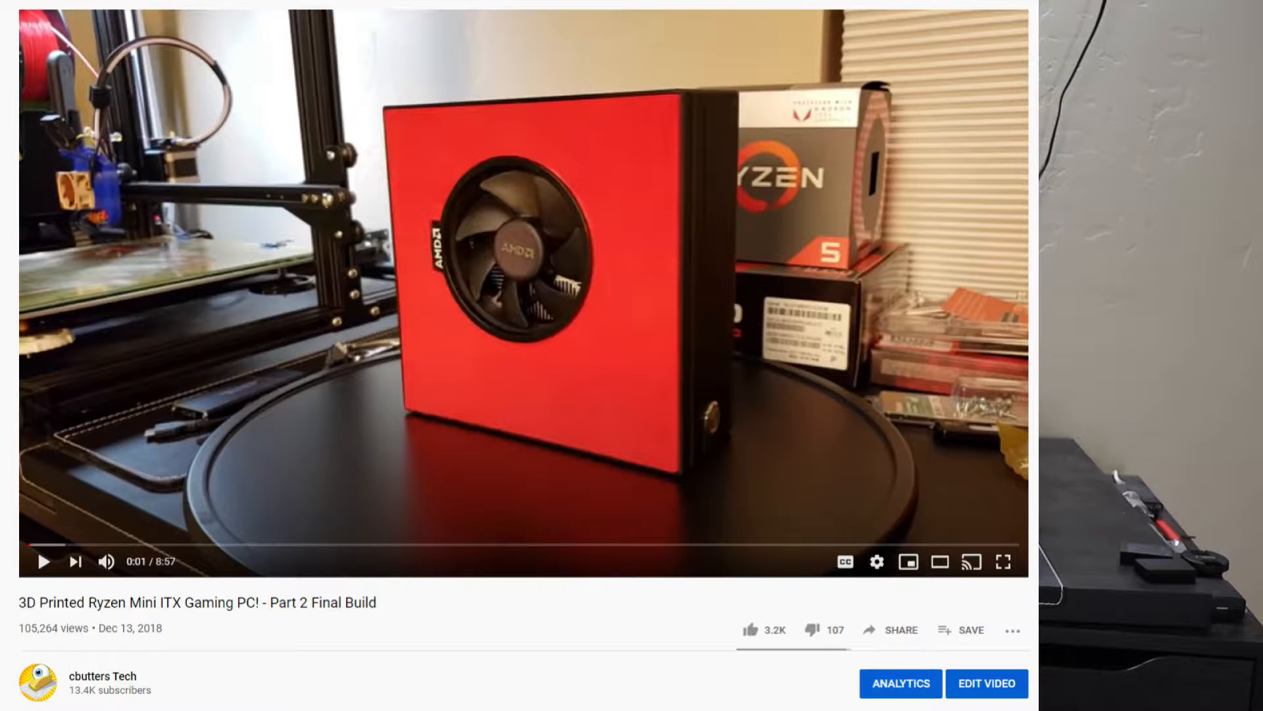
# Step: Scroll the Ryzen Mini ITX build video page to the viewer comments about GPU room
pyautogui.scroll(-3)
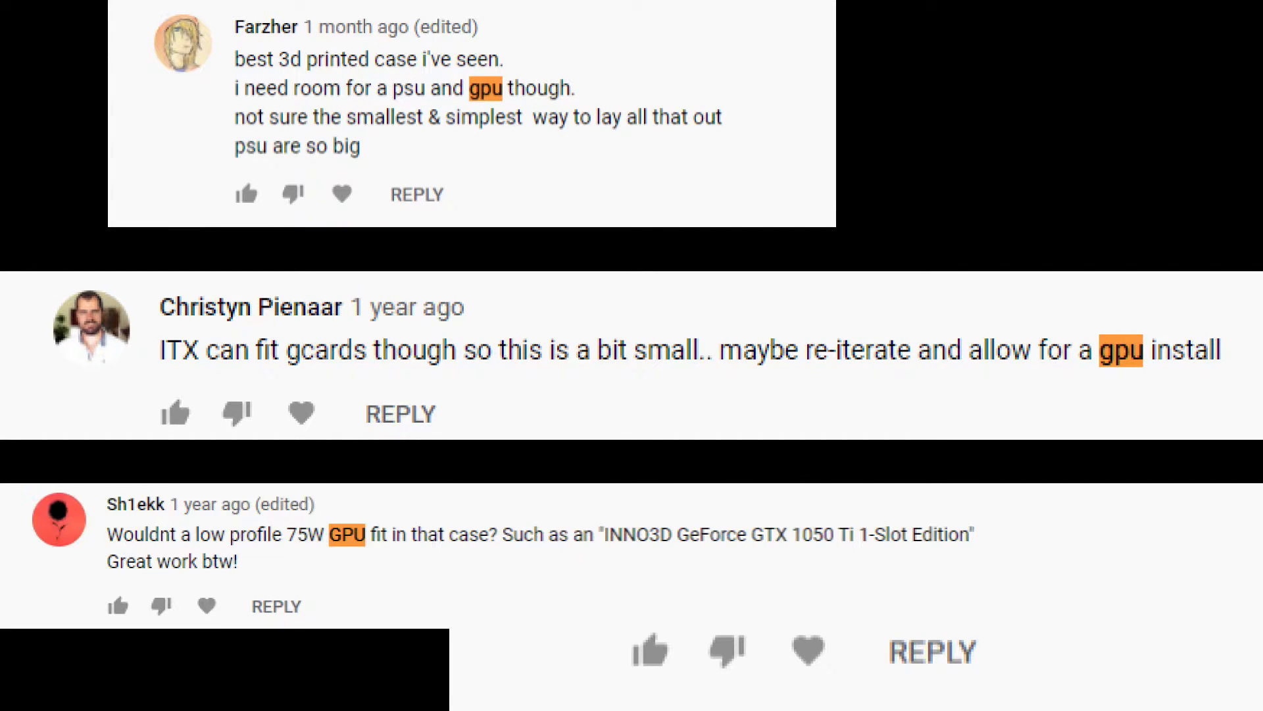
pyautogui.click(182, 8)
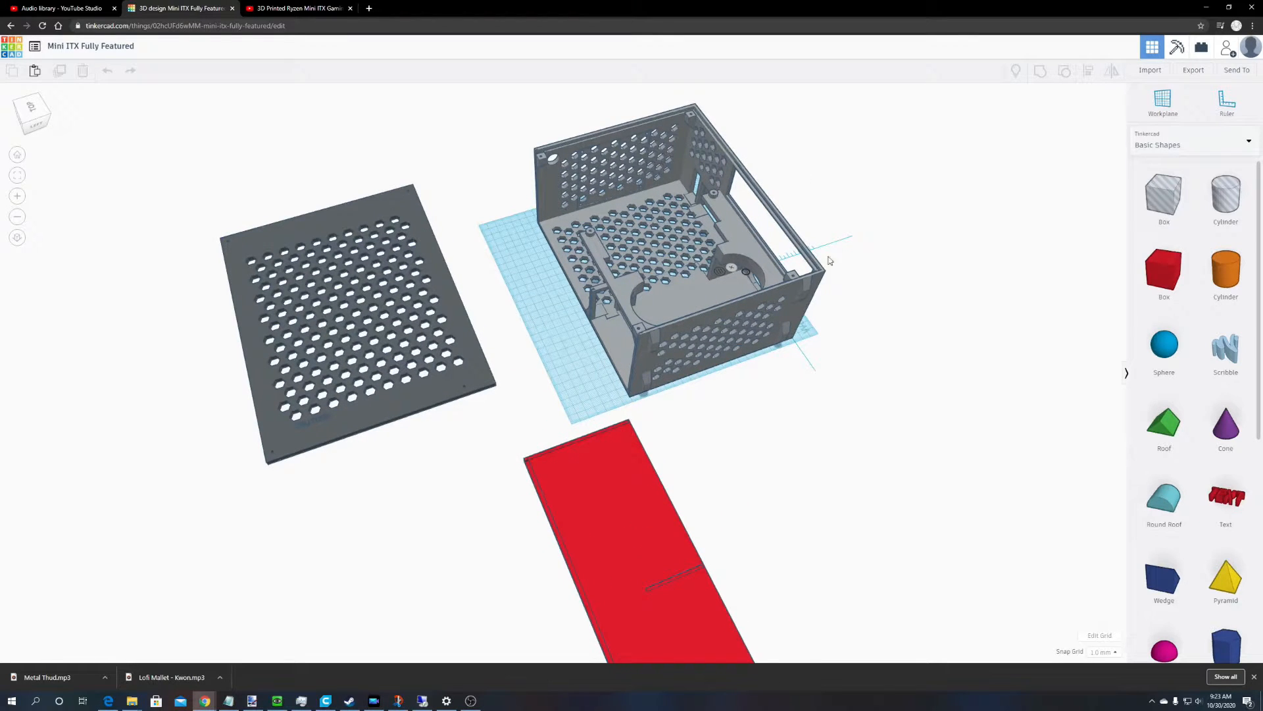
pyautogui.moveTo(564, 273)
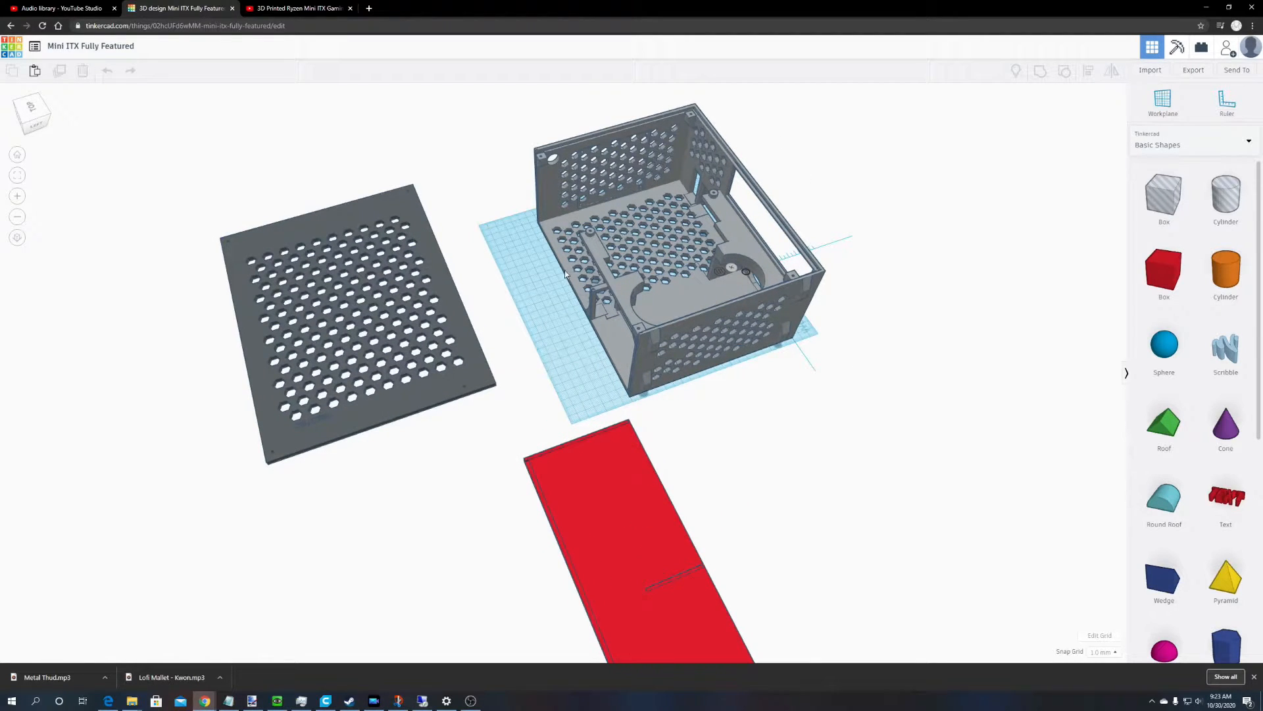
pyautogui.moveTo(663, 297)
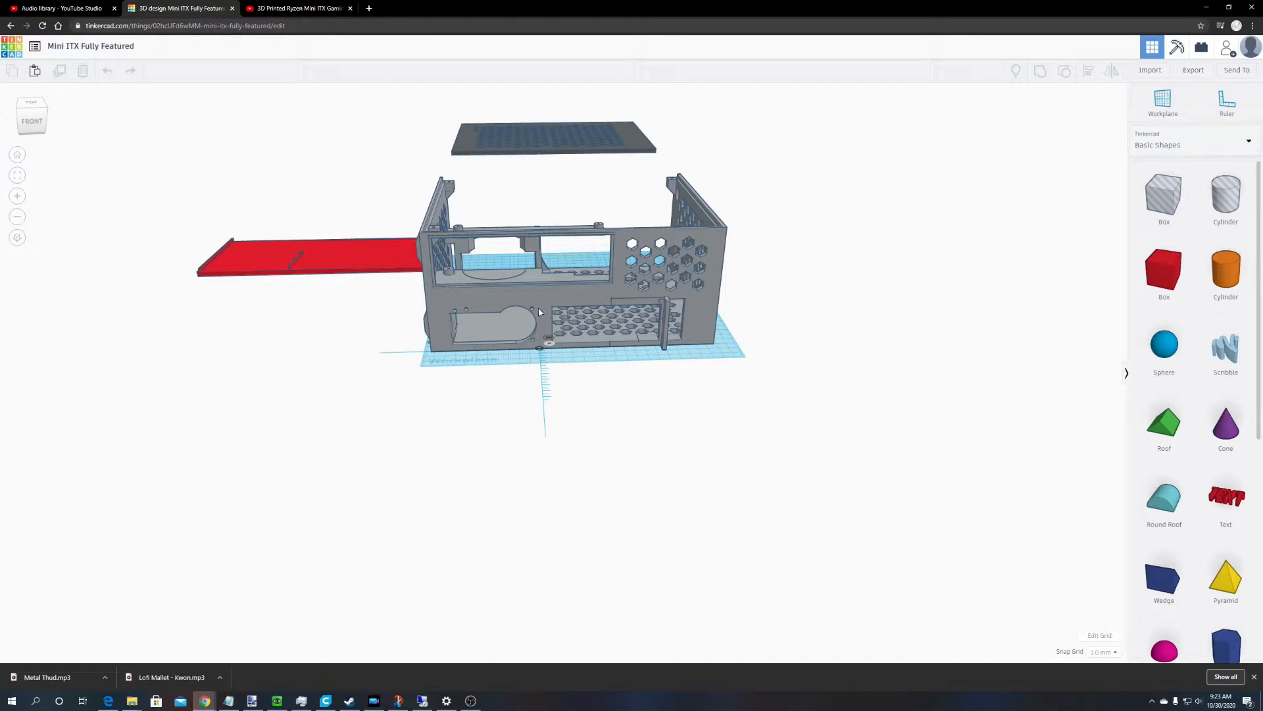
pyautogui.moveTo(464, 314)
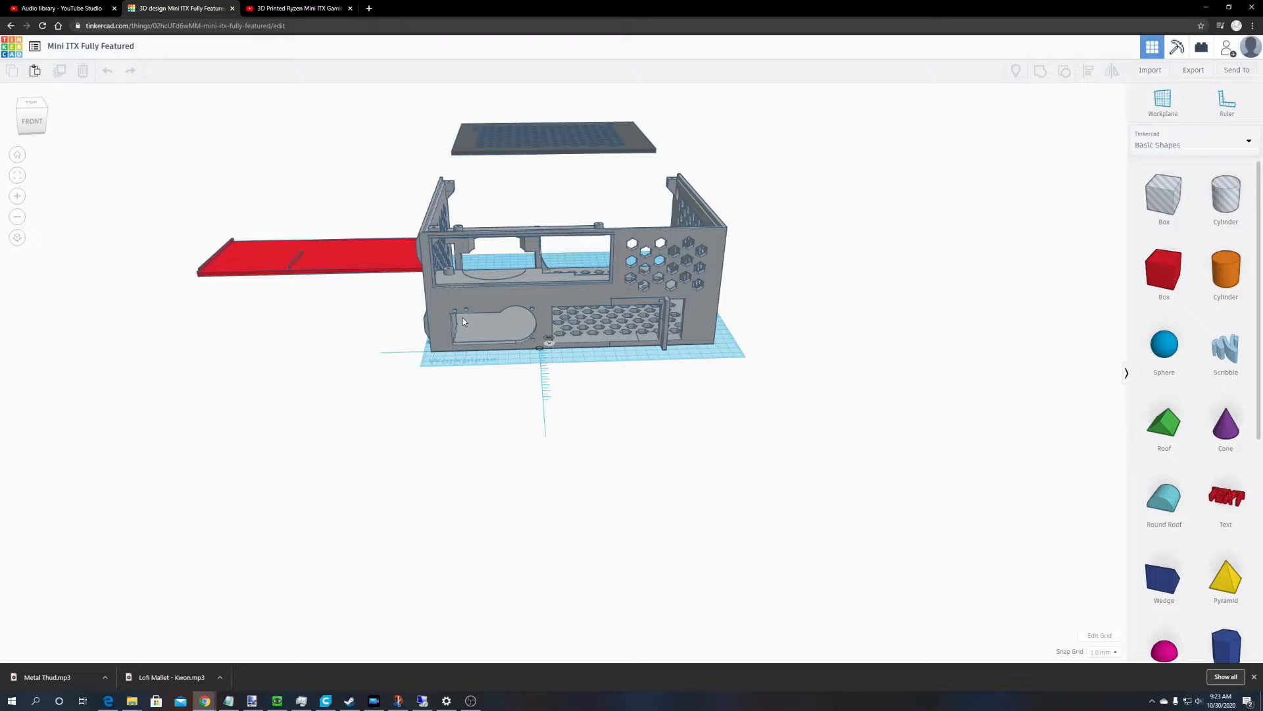
pyautogui.moveTo(516, 312)
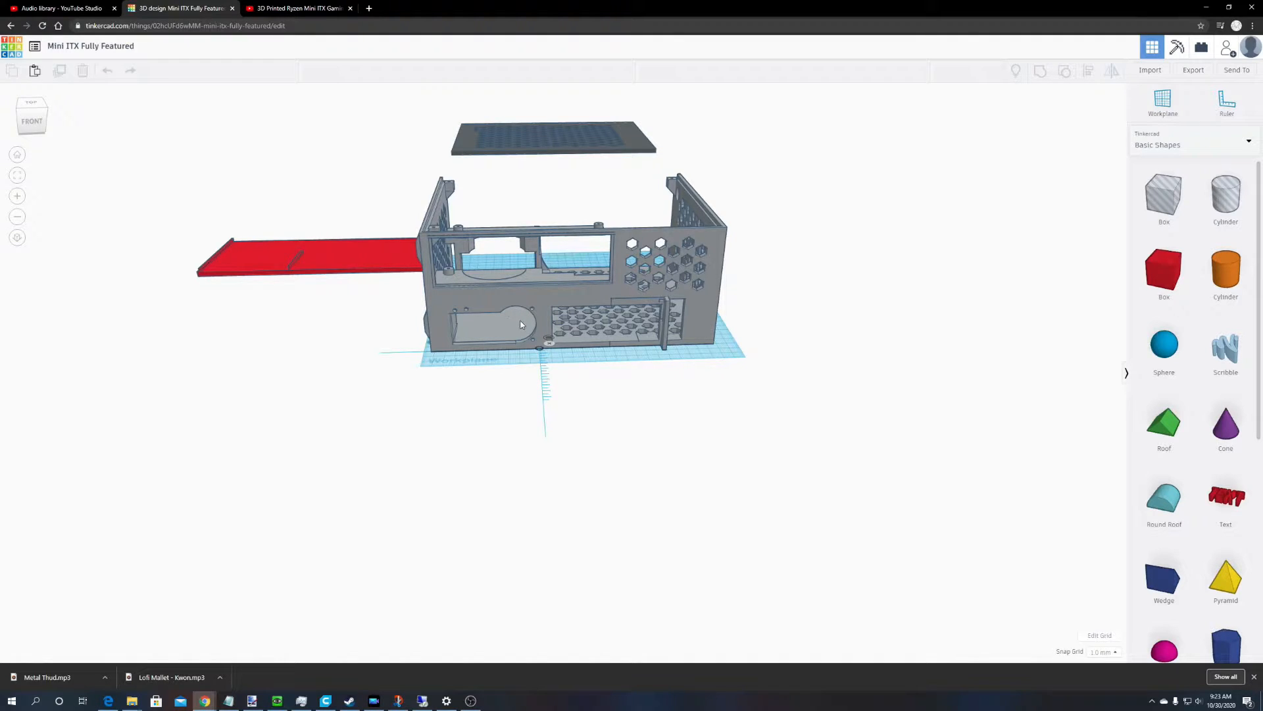
pyautogui.moveTo(677, 302)
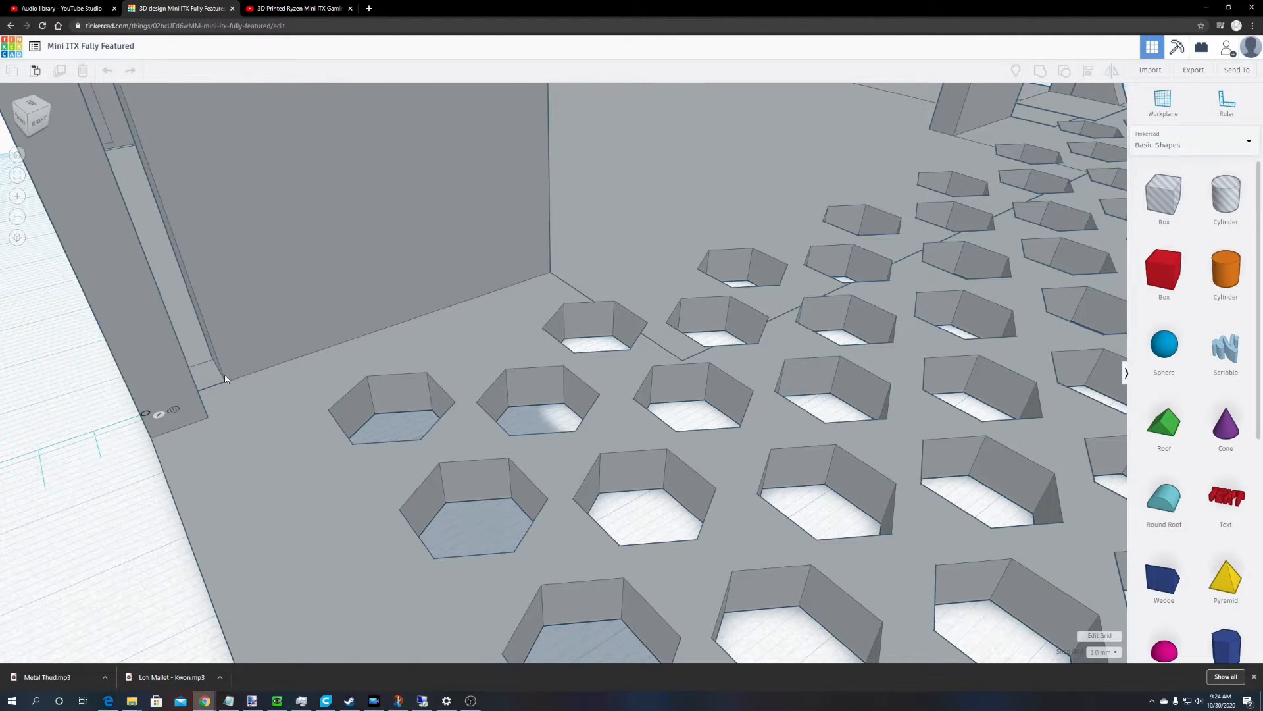
pyautogui.moveTo(153, 234)
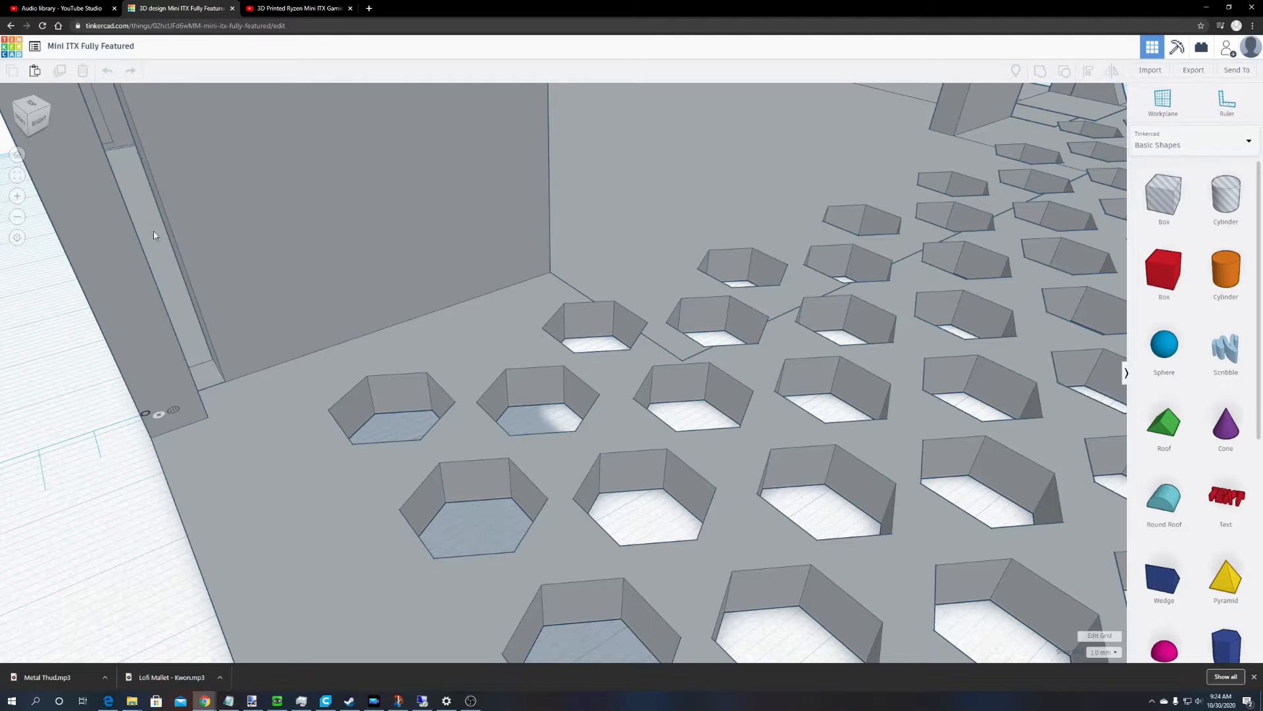
pyautogui.moveTo(134, 234)
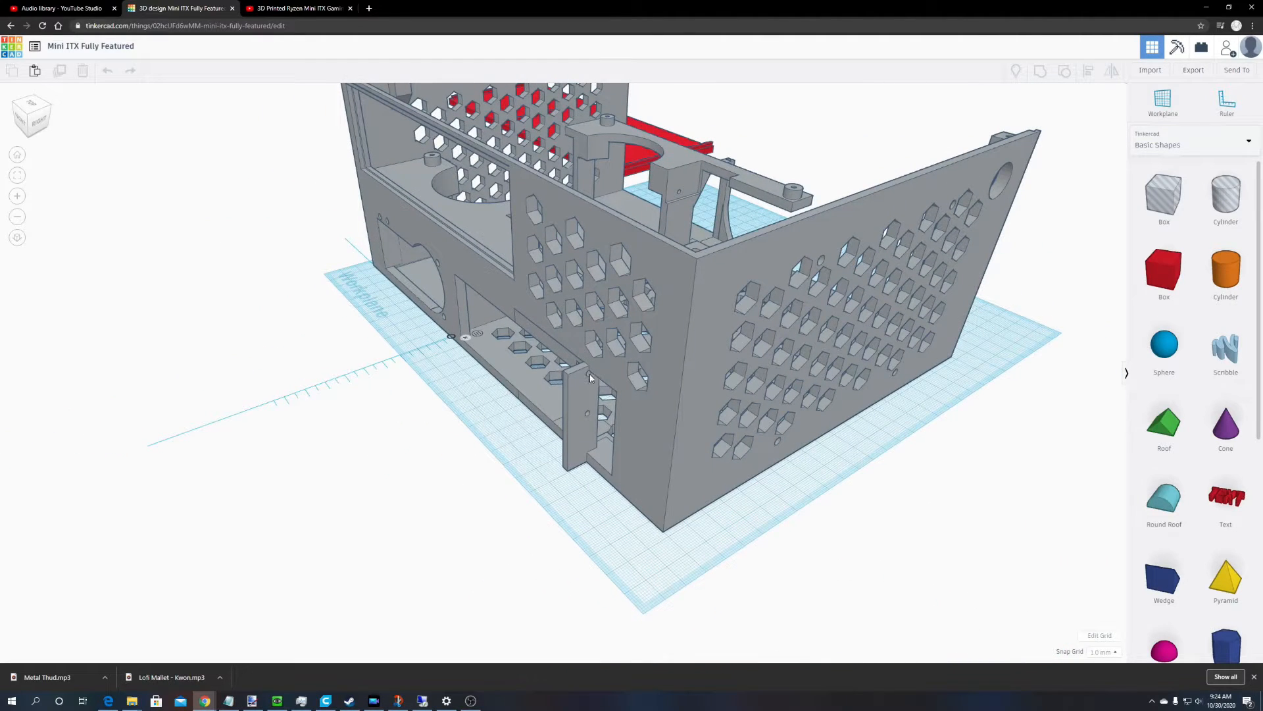
pyautogui.moveTo(588, 416)
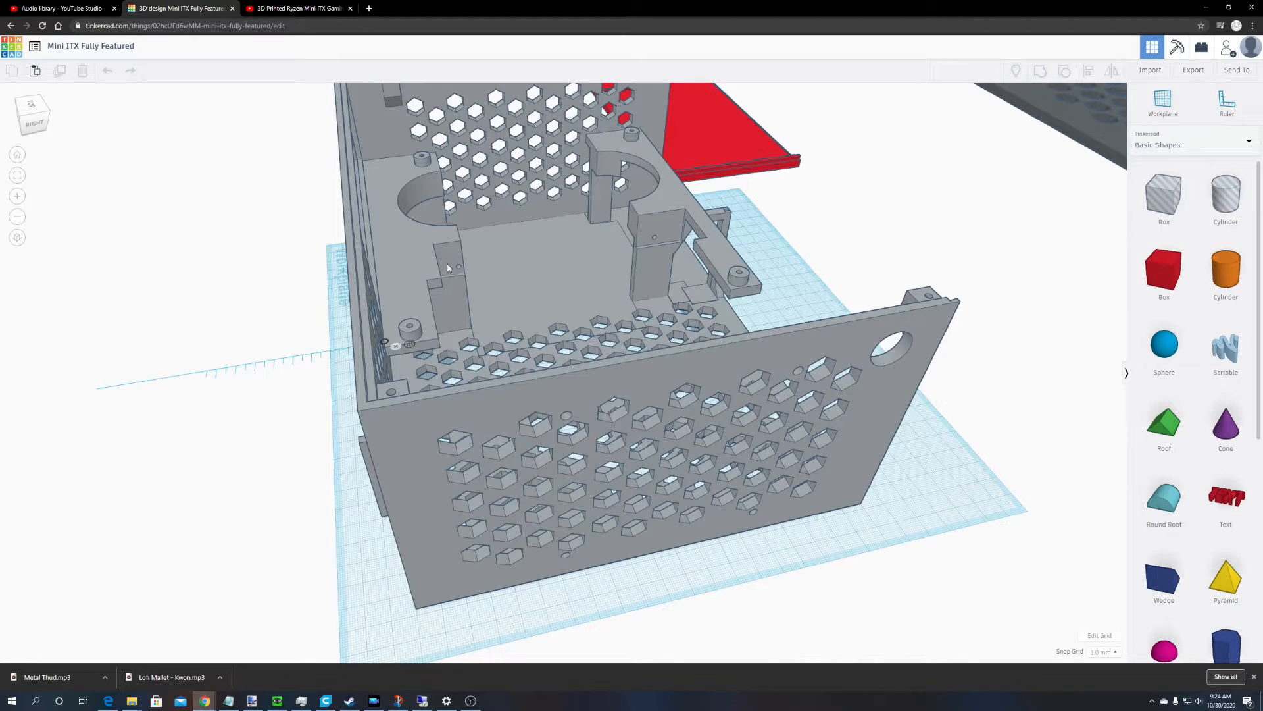
pyautogui.moveTo(642, 244)
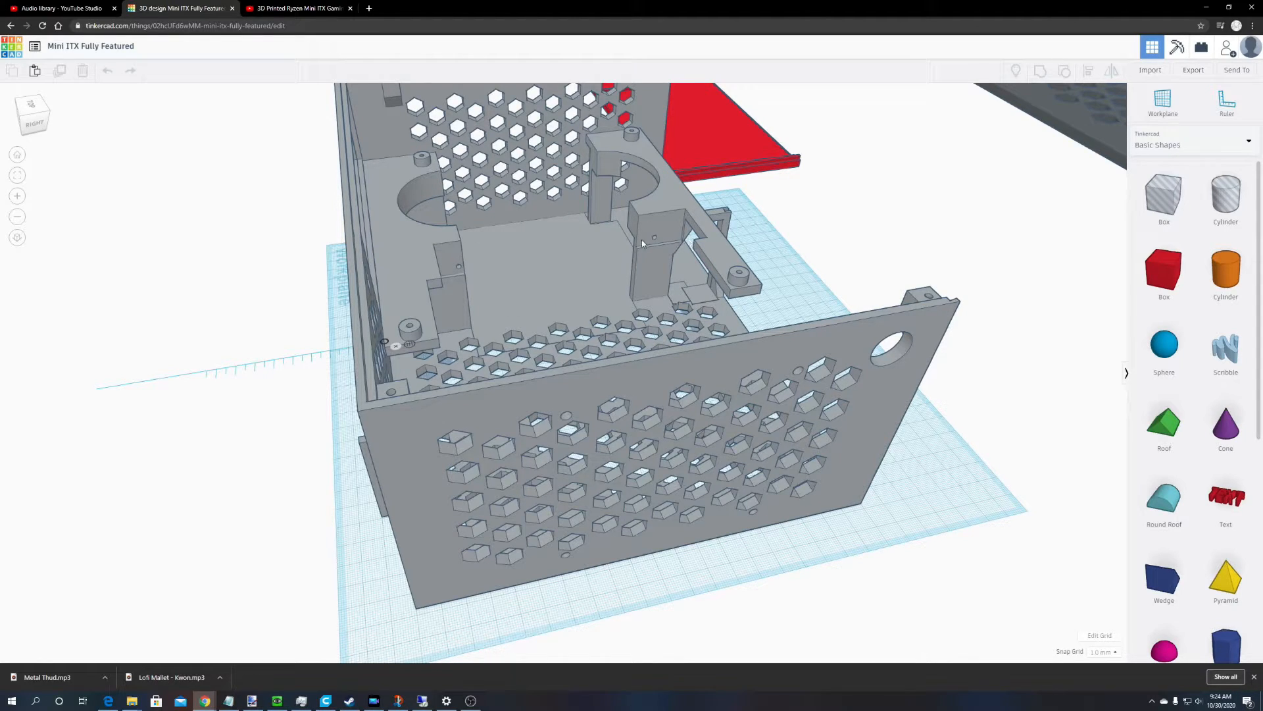
pyautogui.moveTo(554, 302)
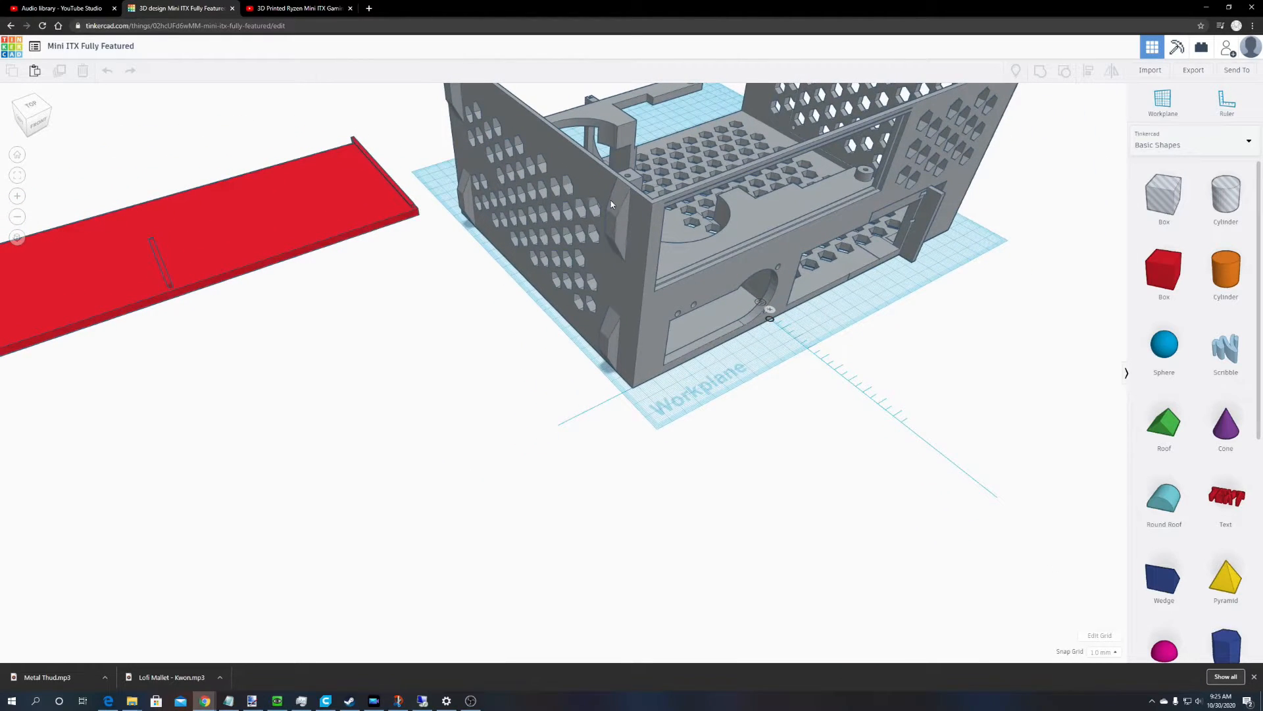
pyautogui.moveTo(610, 341)
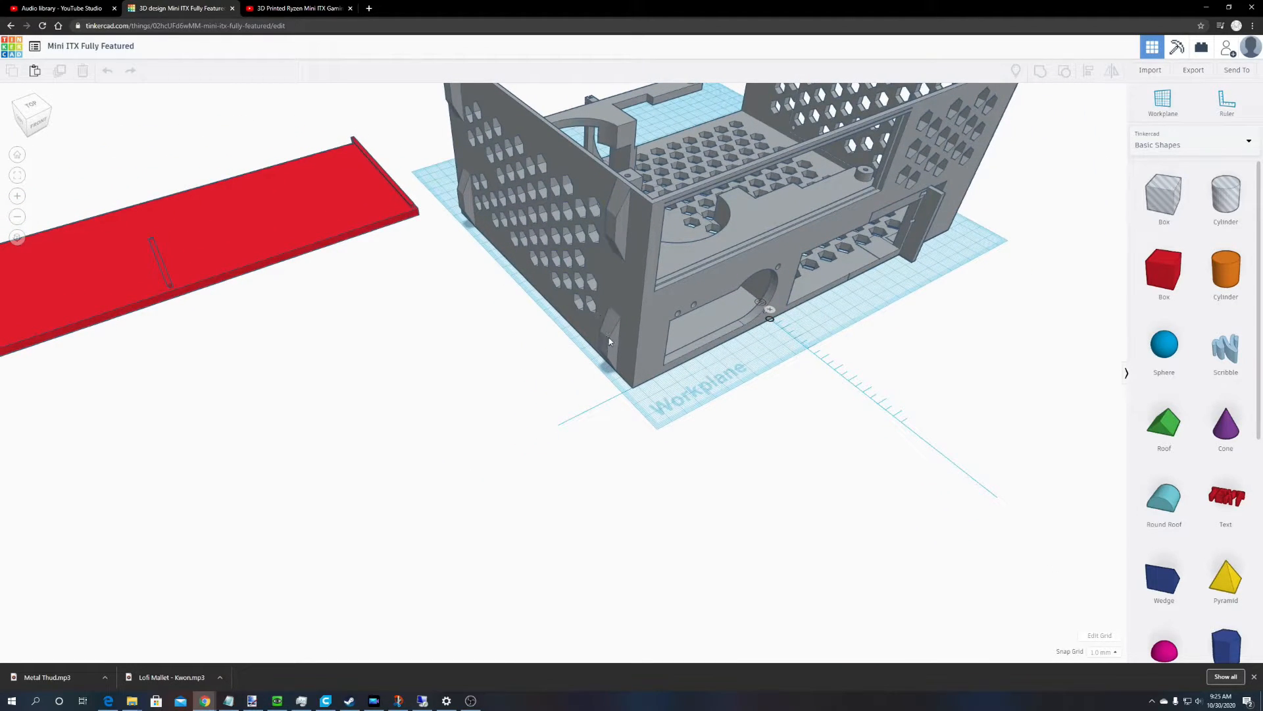
pyautogui.moveTo(630, 237)
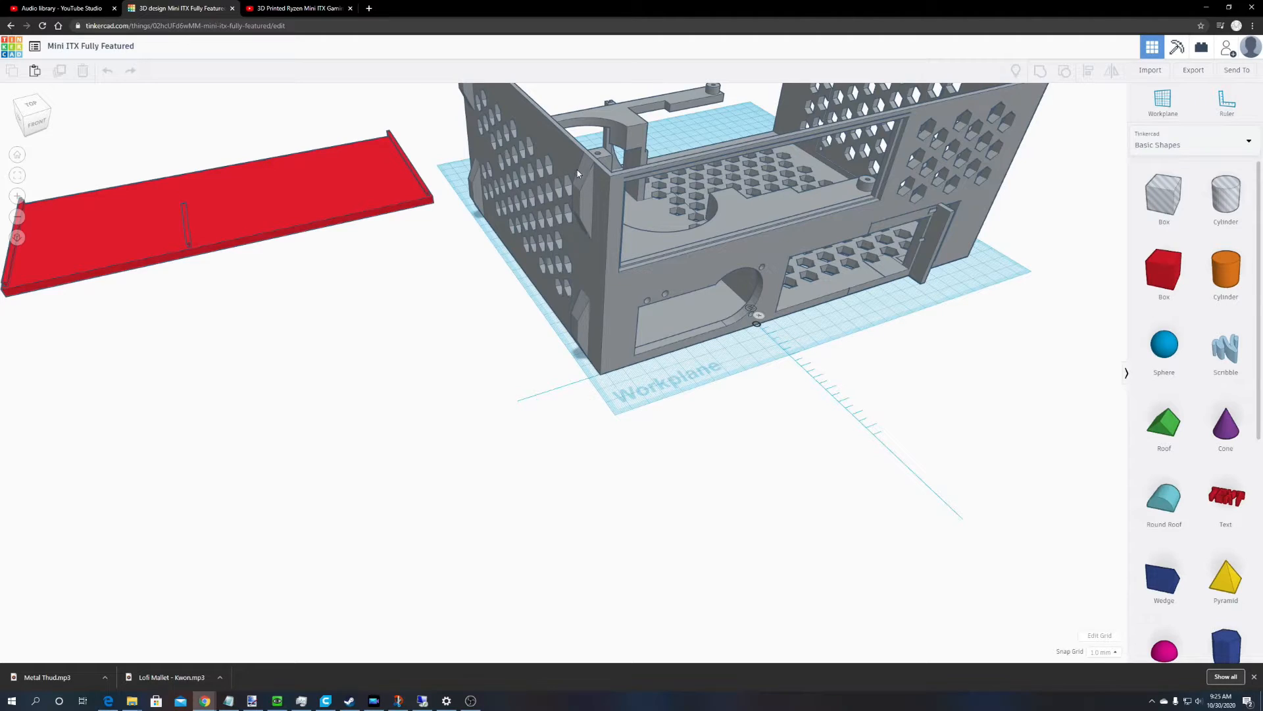
pyautogui.moveTo(589, 172)
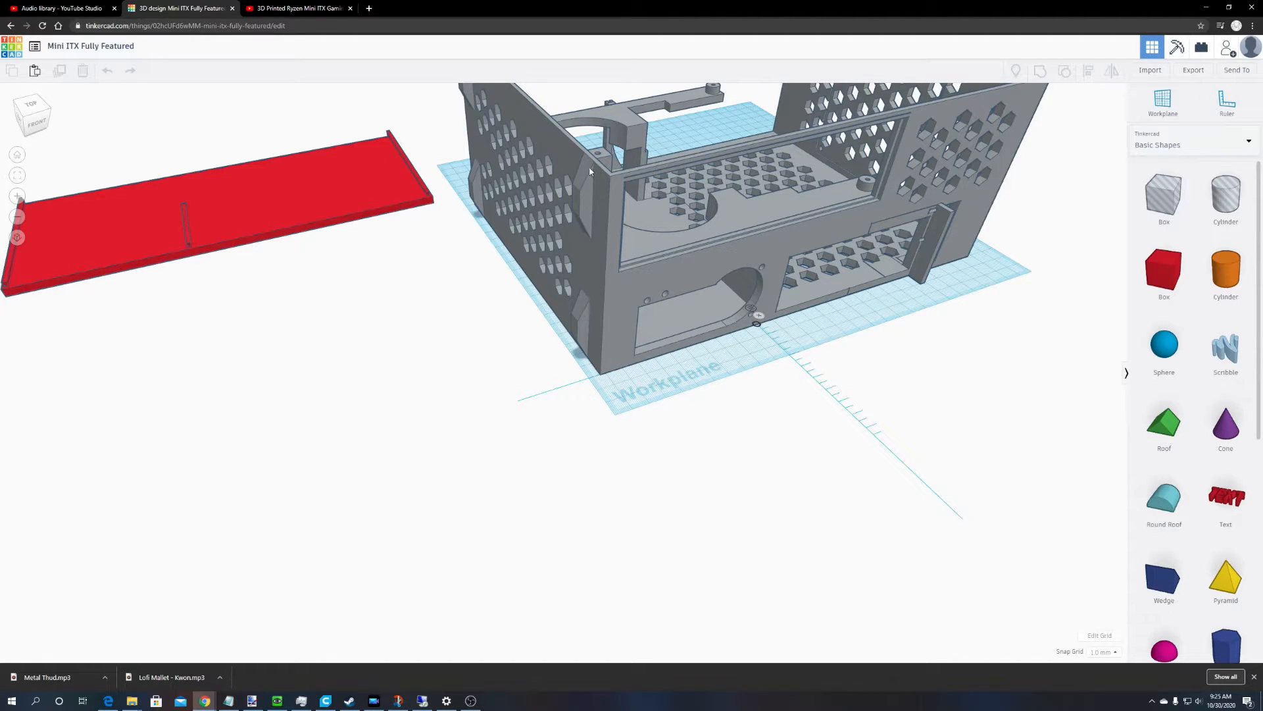
pyautogui.moveTo(599, 260)
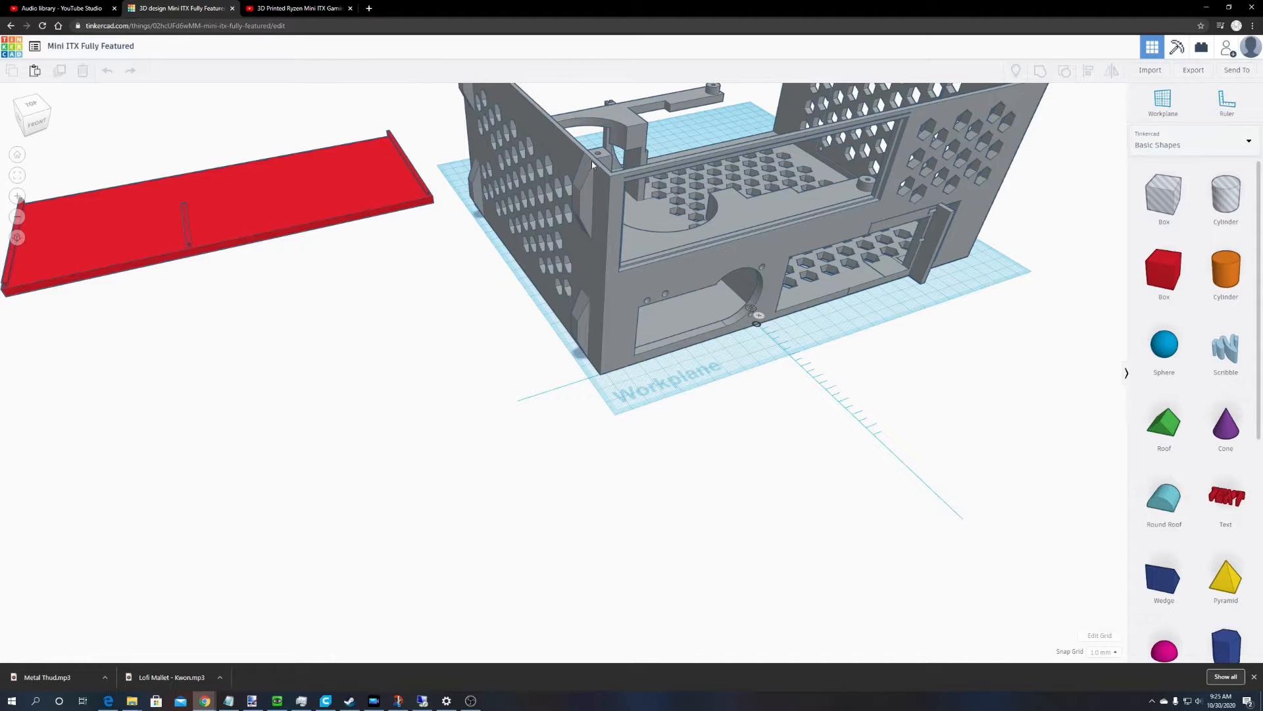
pyautogui.moveTo(589, 170)
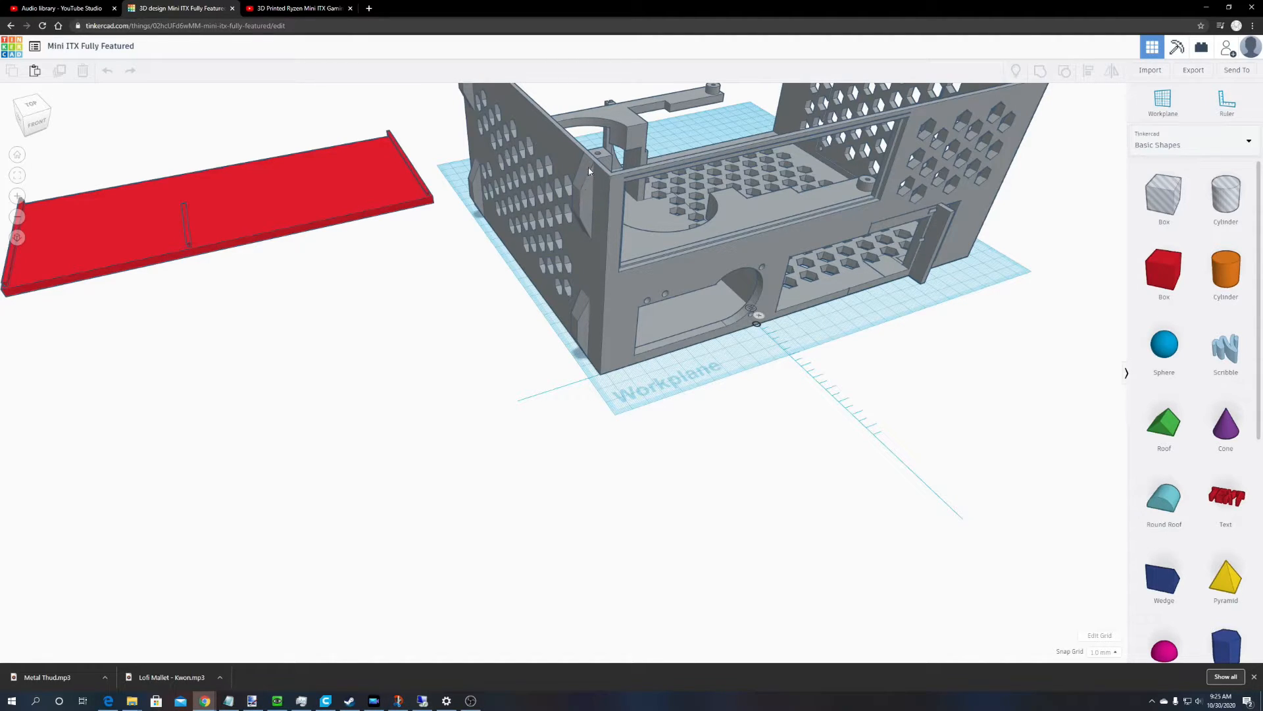
pyautogui.moveTo(584, 231)
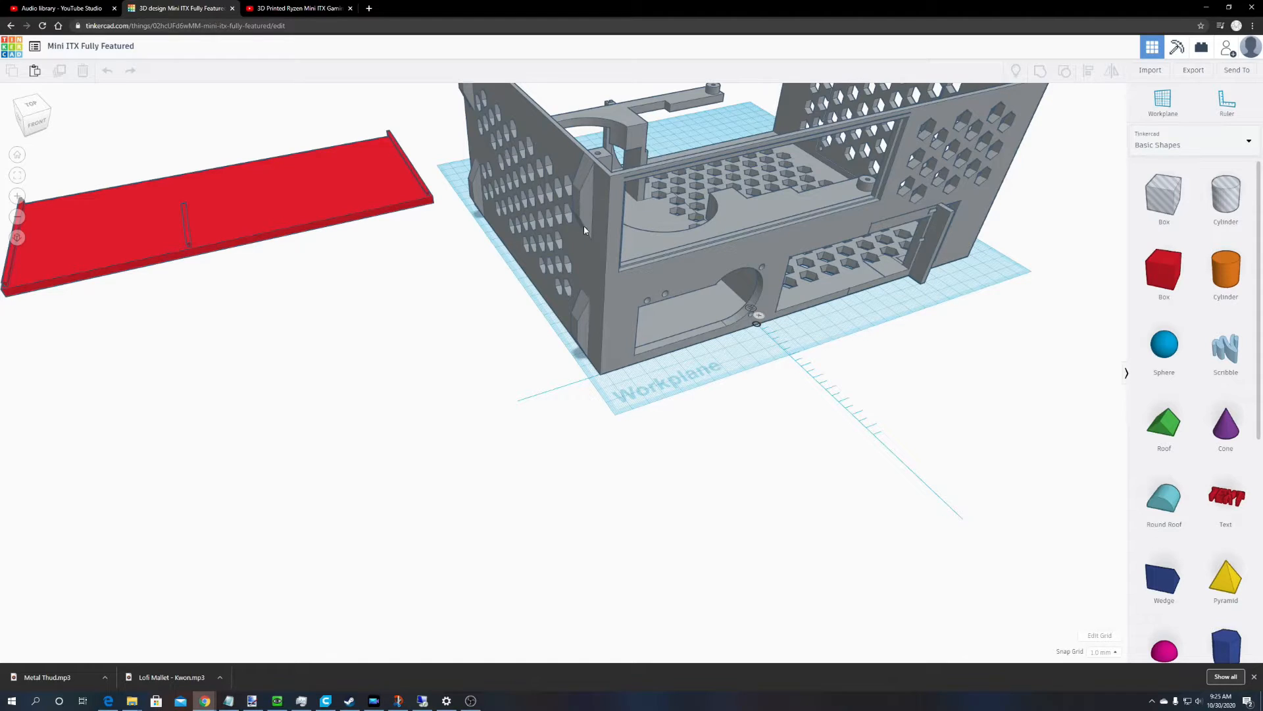
pyautogui.moveTo(517, 233)
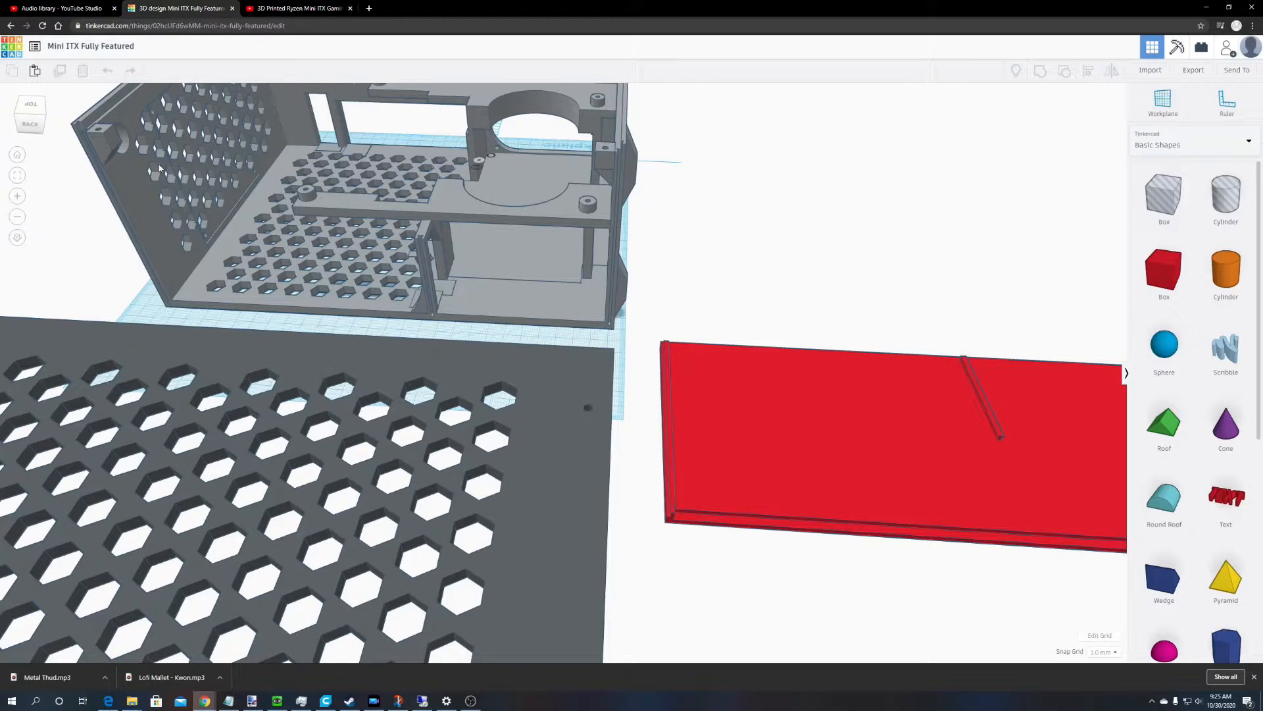
pyautogui.moveTo(658, 210)
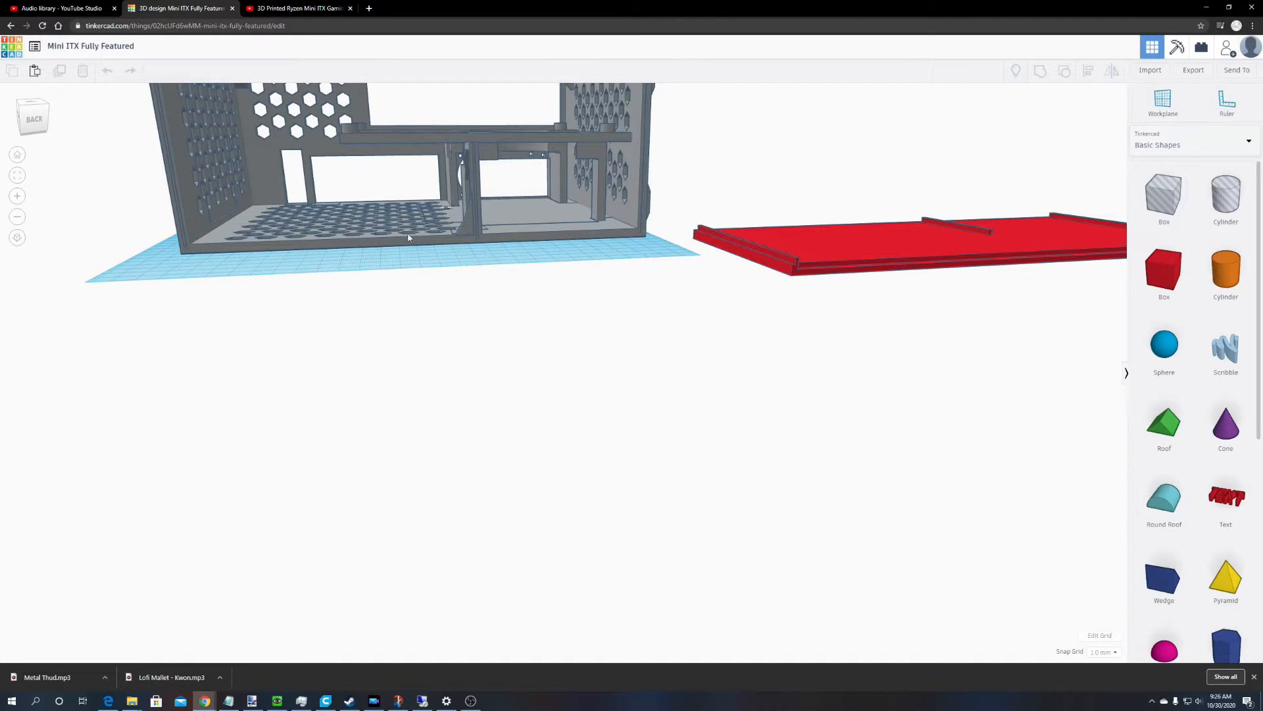
pyautogui.moveTo(343, 157)
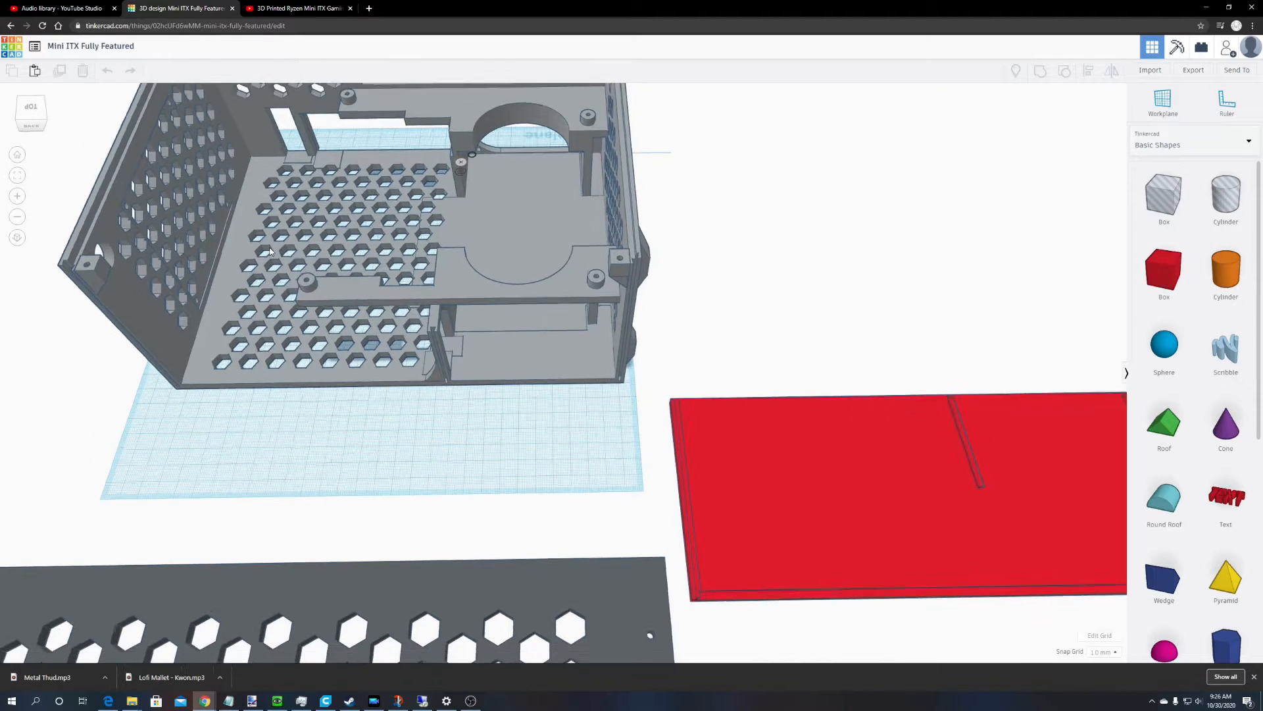
pyautogui.scroll(-3)
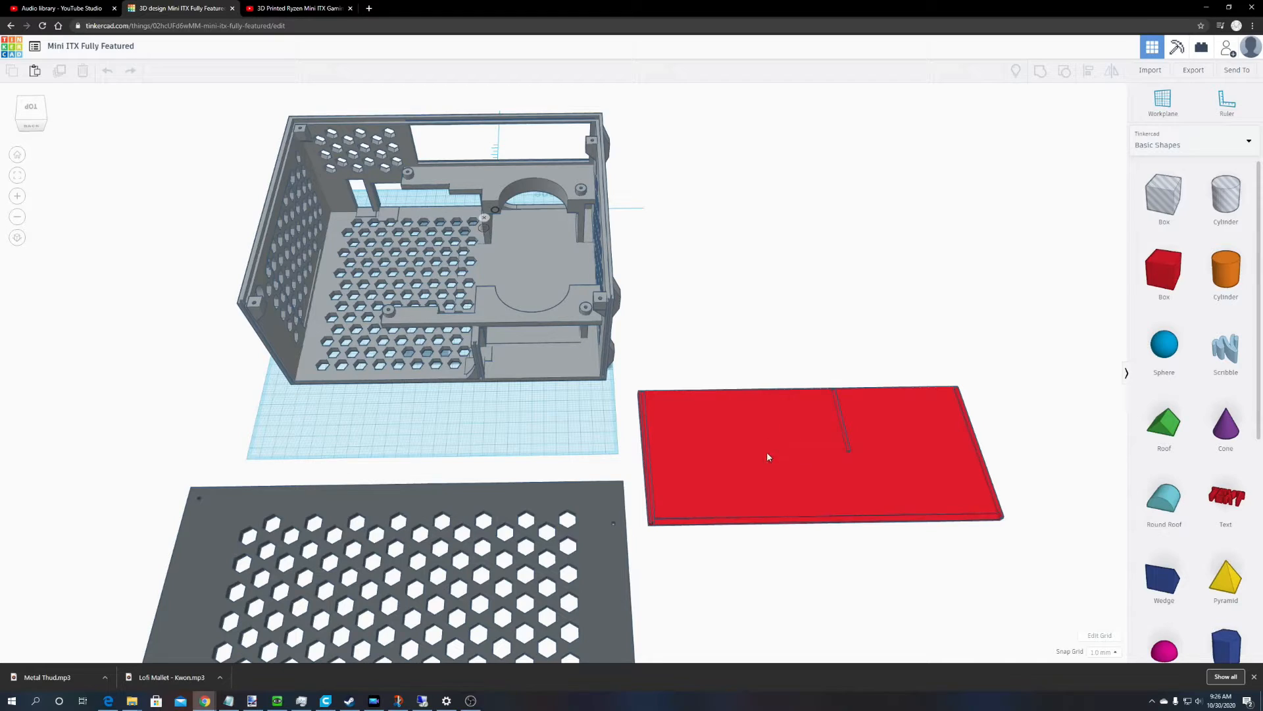
pyautogui.moveTo(851, 379)
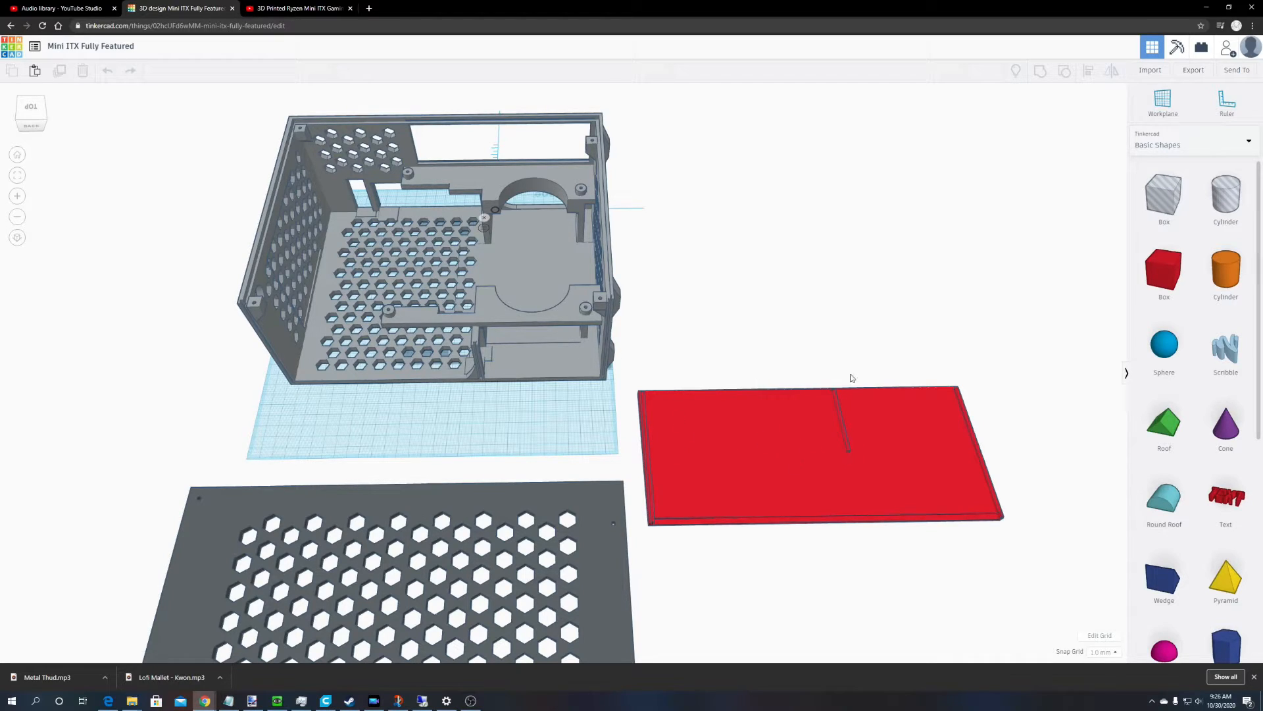
pyautogui.moveTo(779, 462)
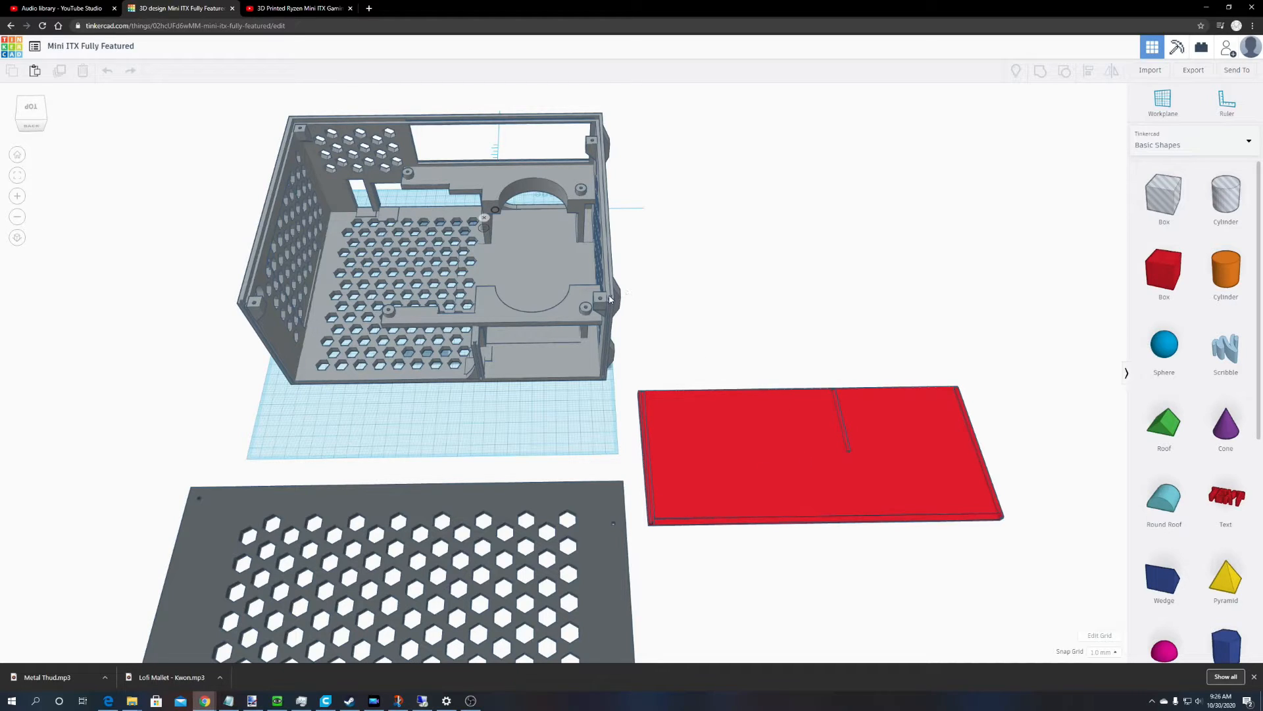
# Step: Zoom the view to see the case, hex-perforated panel and red lid from another corner
pyautogui.scroll(3)
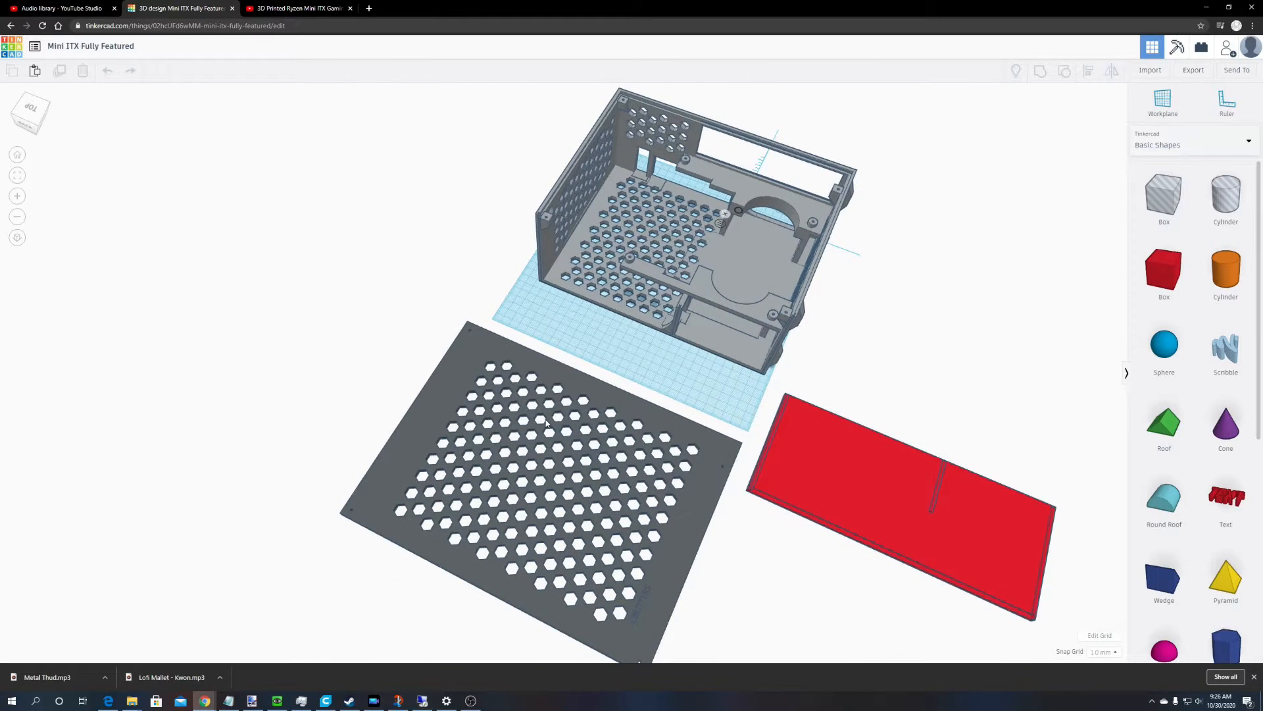
pyautogui.moveTo(711, 259)
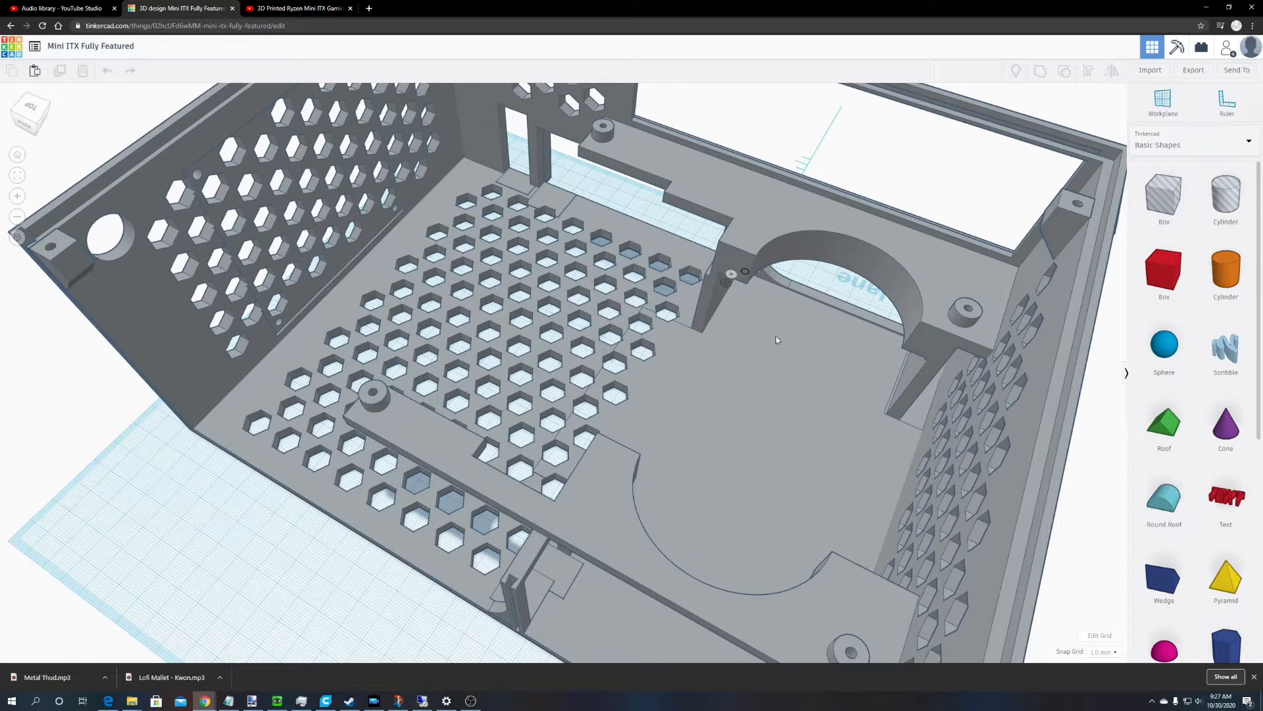
pyautogui.moveTo(1004, 292)
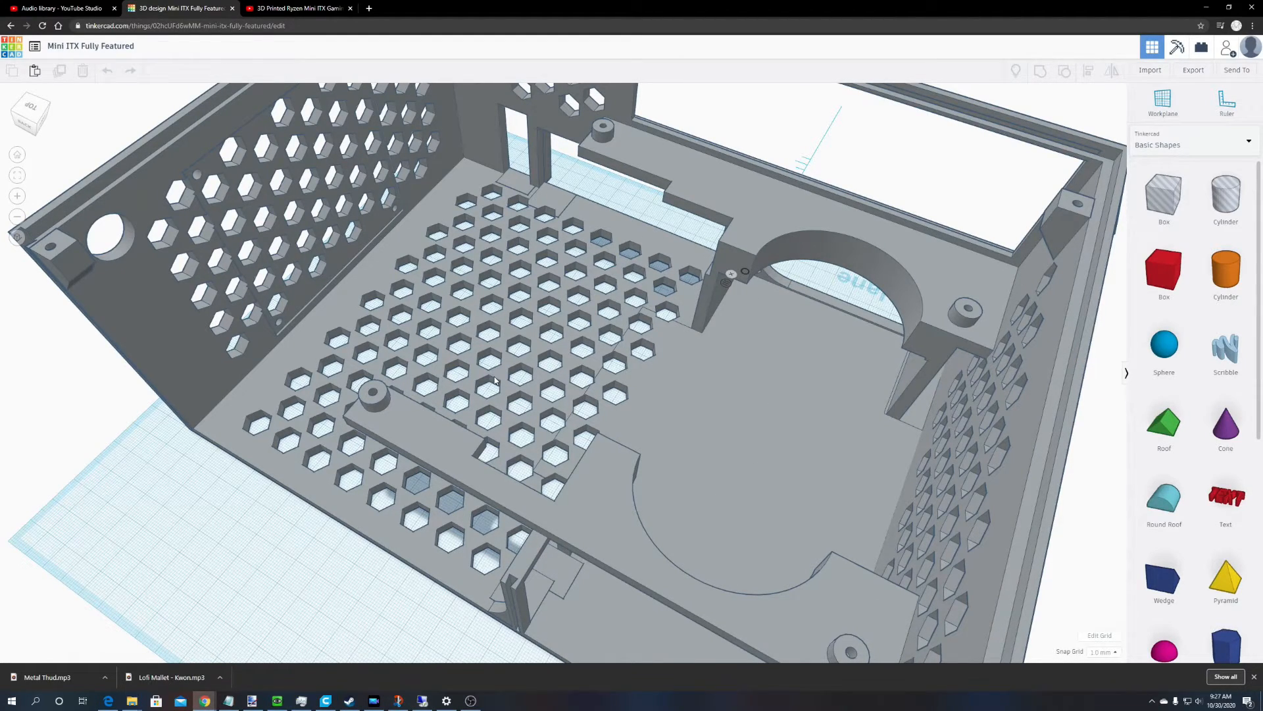
pyautogui.moveTo(743, 306)
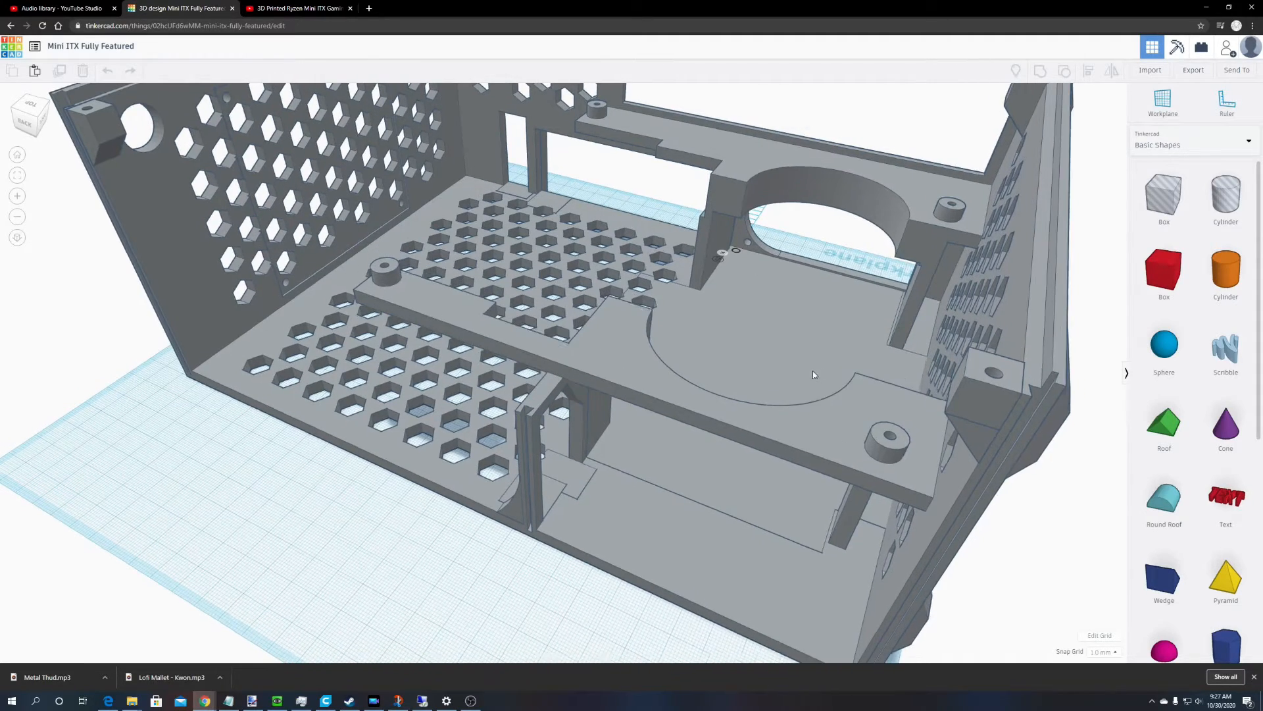
# Step: Orbit inside the case to inspect the support bracket, vented floor and fan cutout
pyautogui.moveTo(564, 322); pyautogui.dragTo(588, 282)
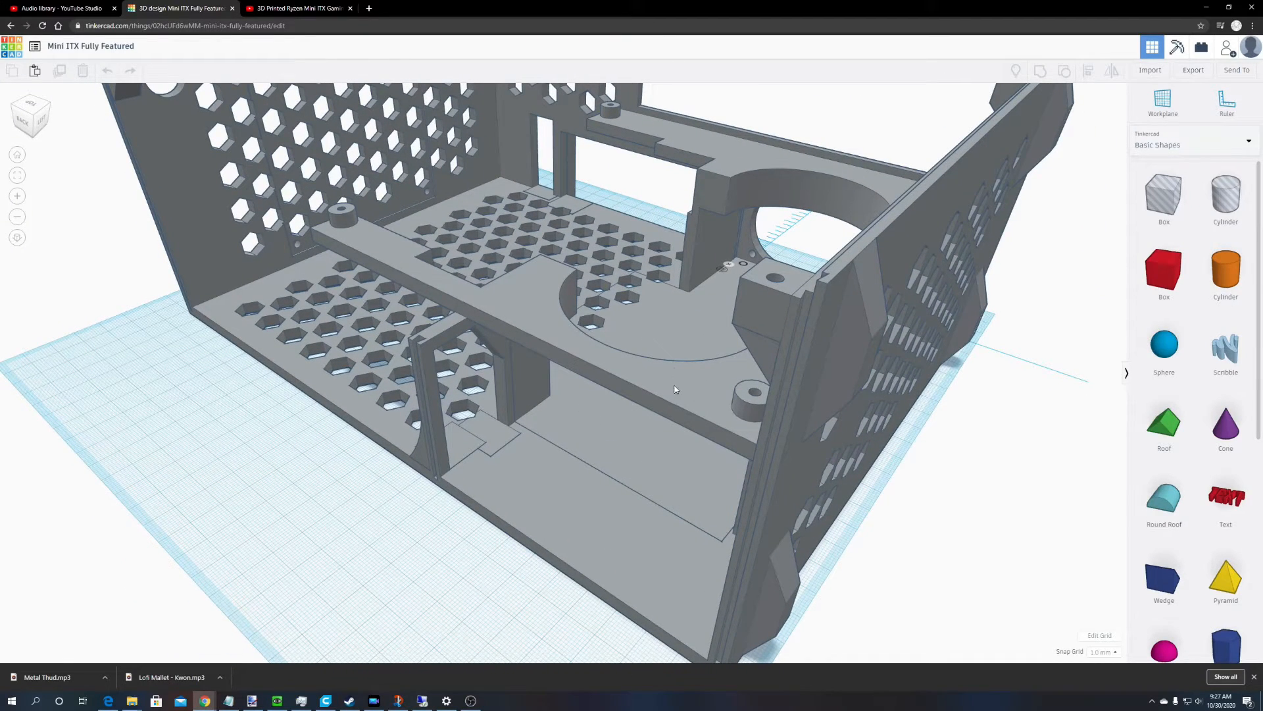
pyautogui.moveTo(679, 334)
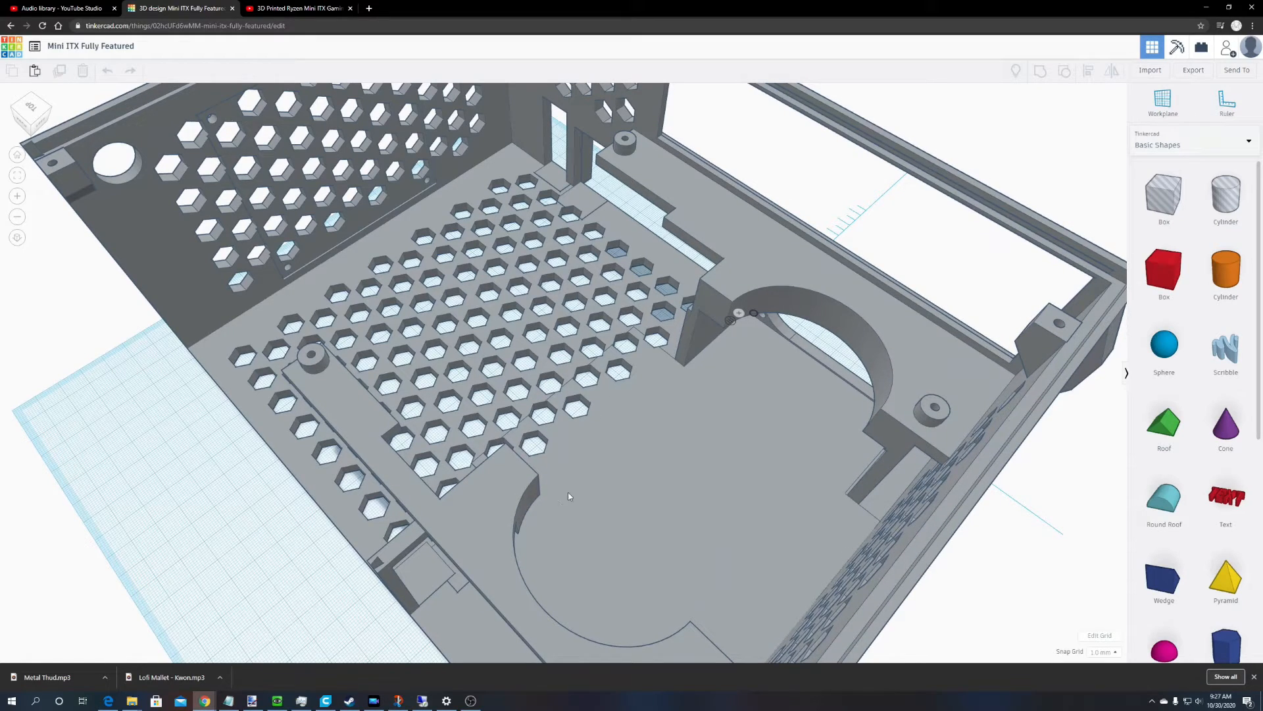
pyautogui.moveTo(734, 345)
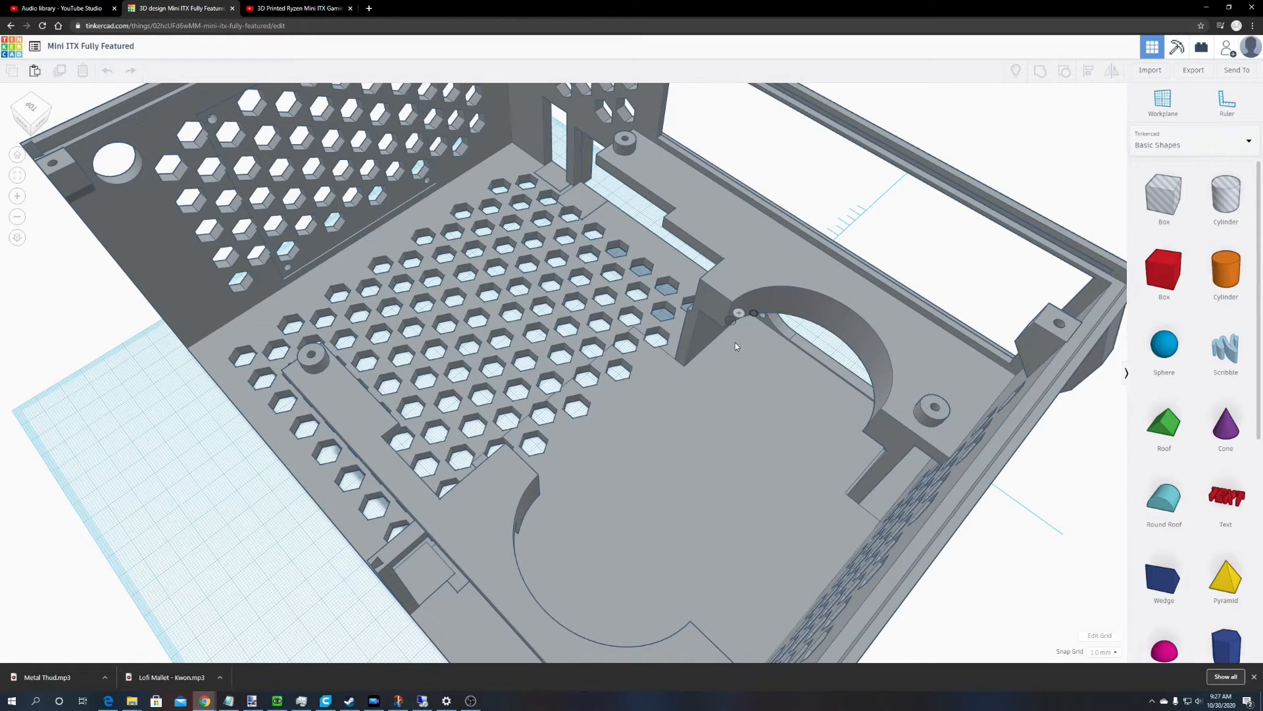
pyautogui.moveTo(725, 552)
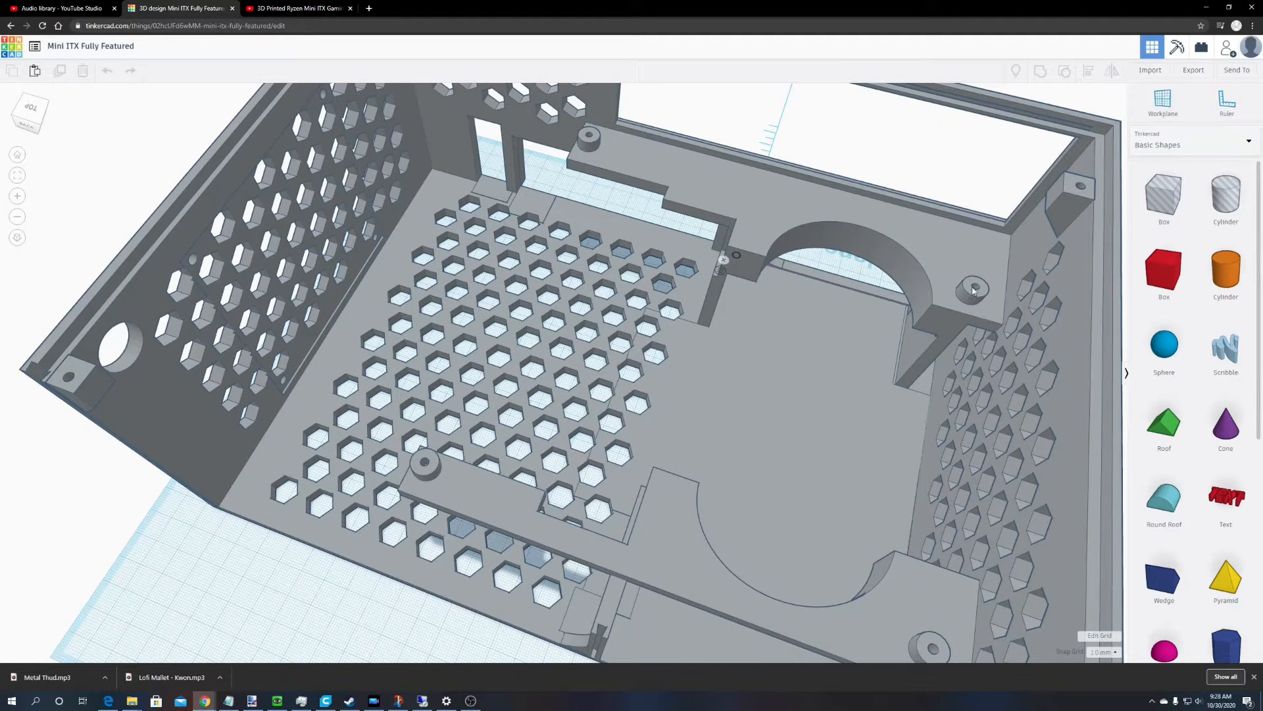
pyautogui.moveTo(637, 173)
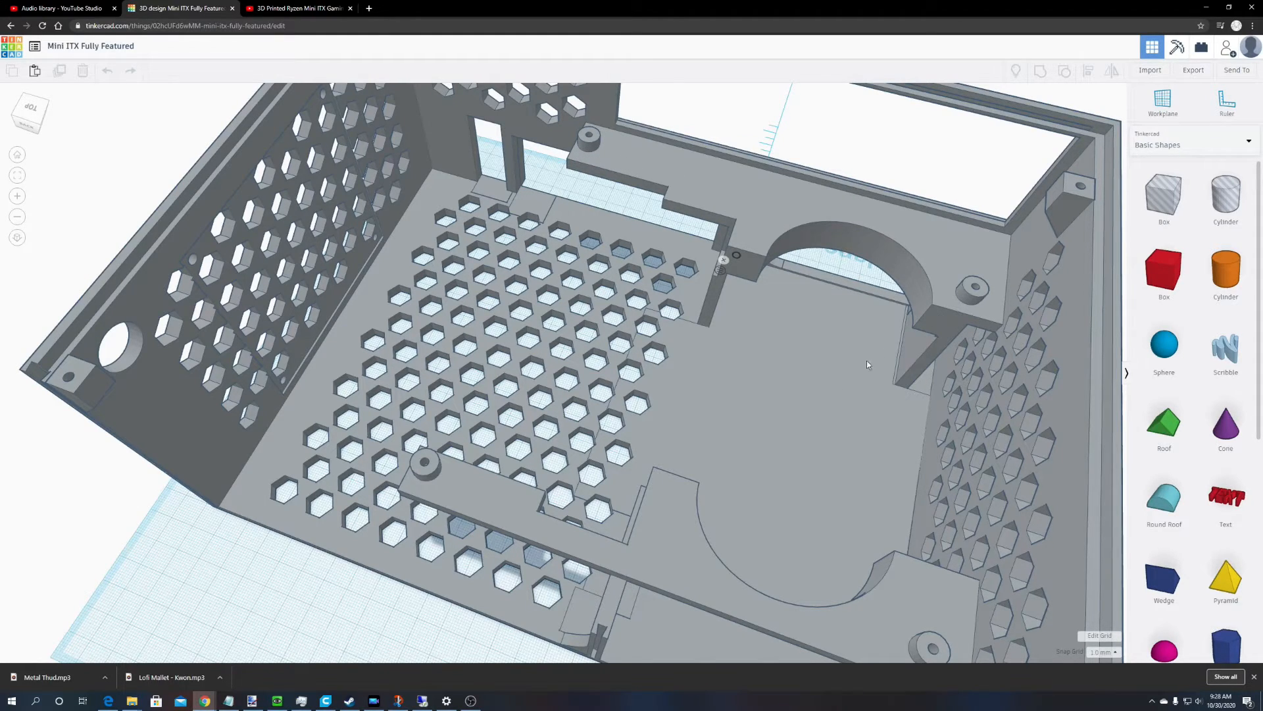
pyautogui.moveTo(718, 319)
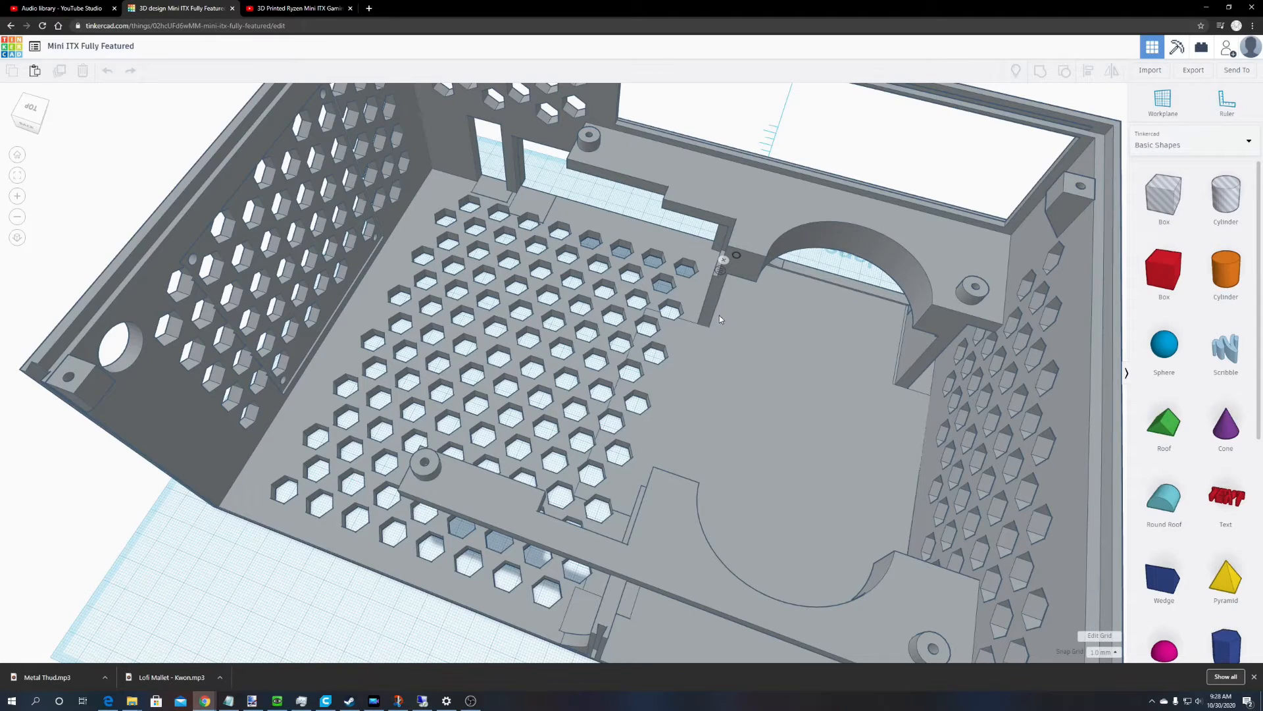
pyautogui.moveTo(699, 315)
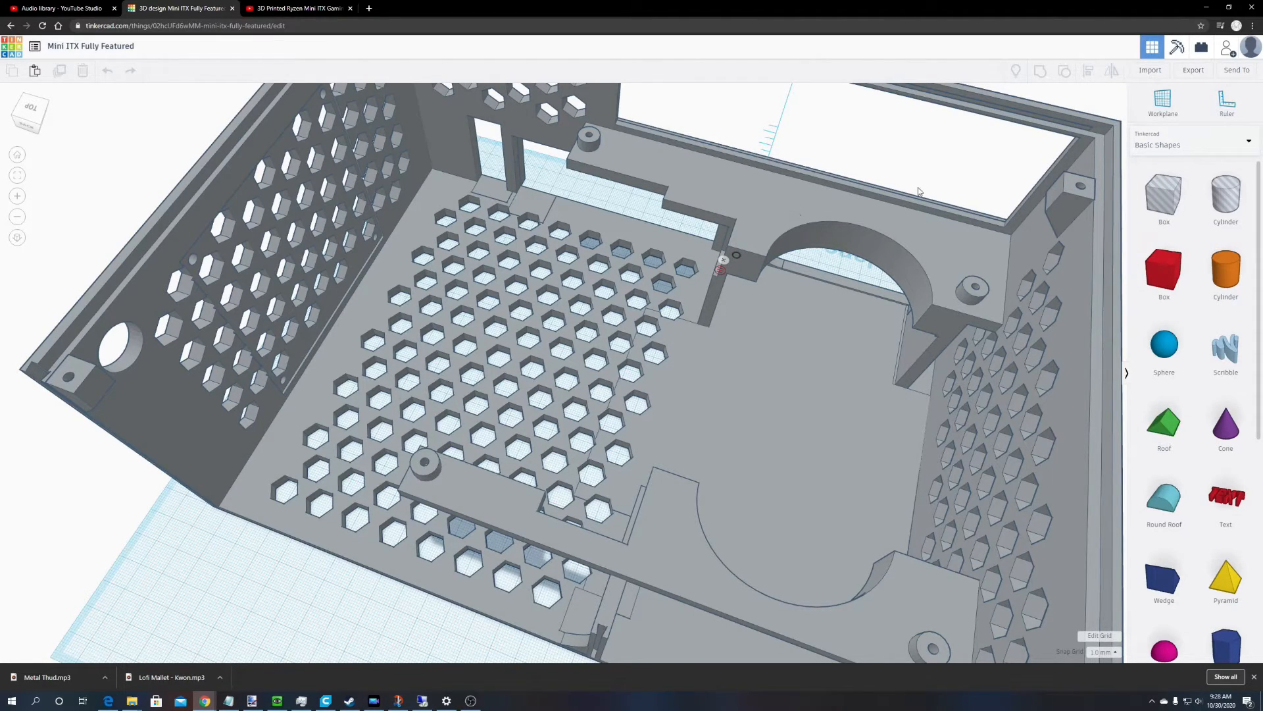
pyautogui.moveTo(993, 301)
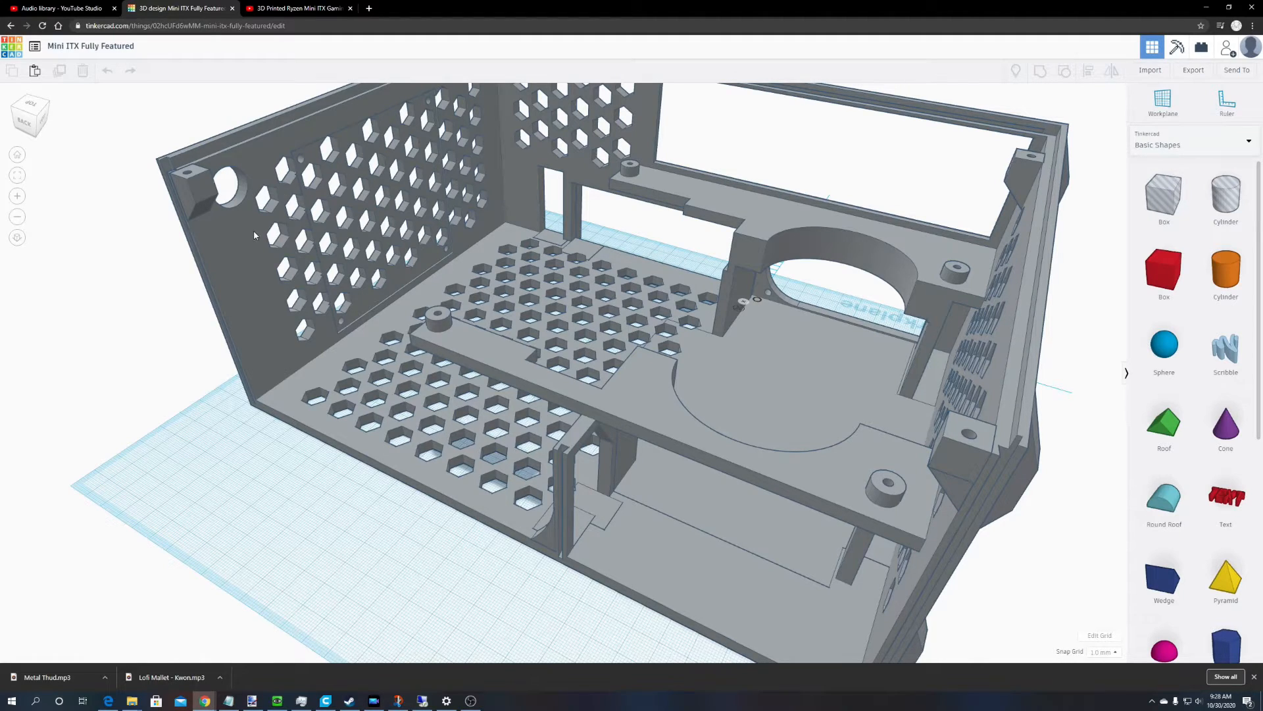
pyautogui.moveTo(481, 223)
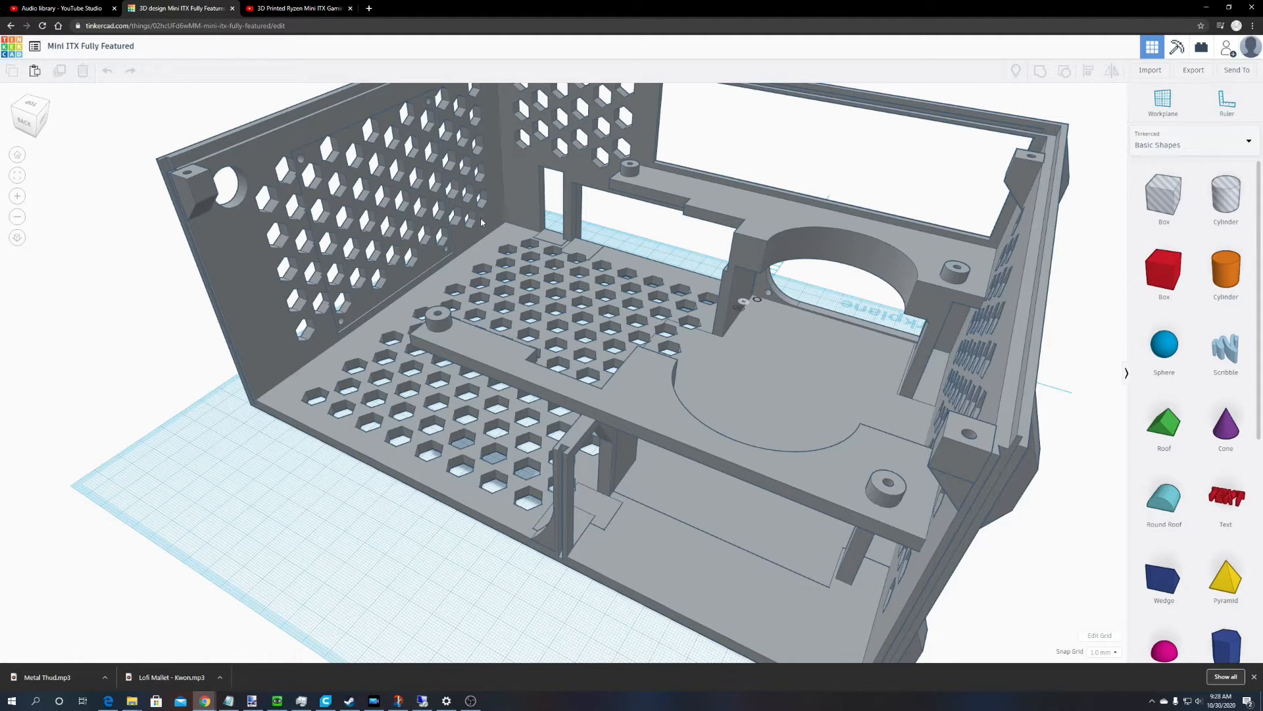
pyautogui.moveTo(333, 186)
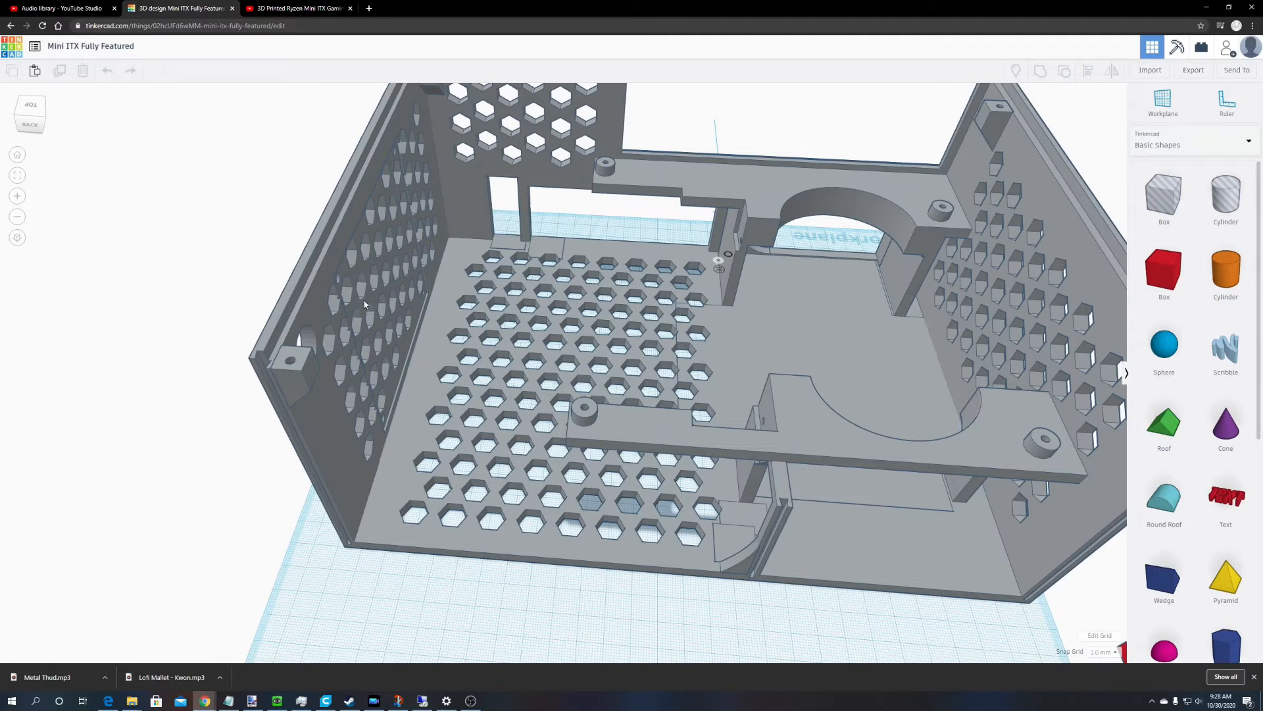
pyautogui.moveTo(406, 164)
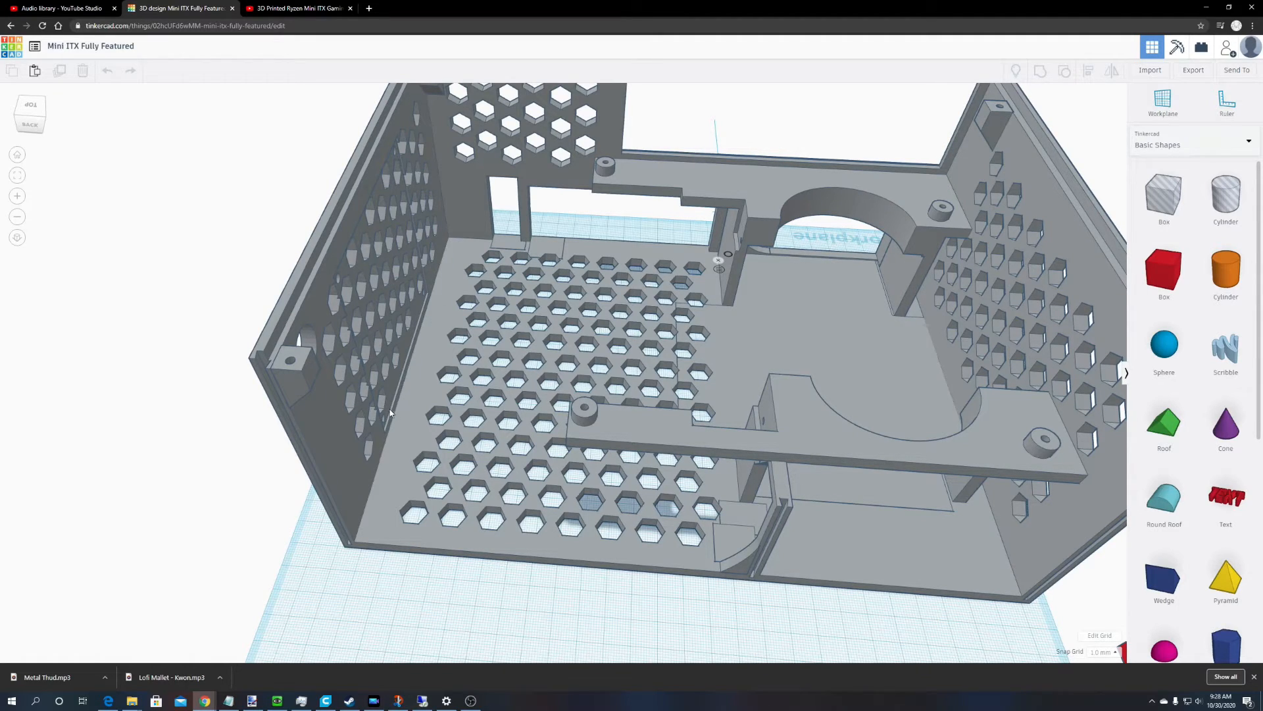
pyautogui.moveTo(342, 298)
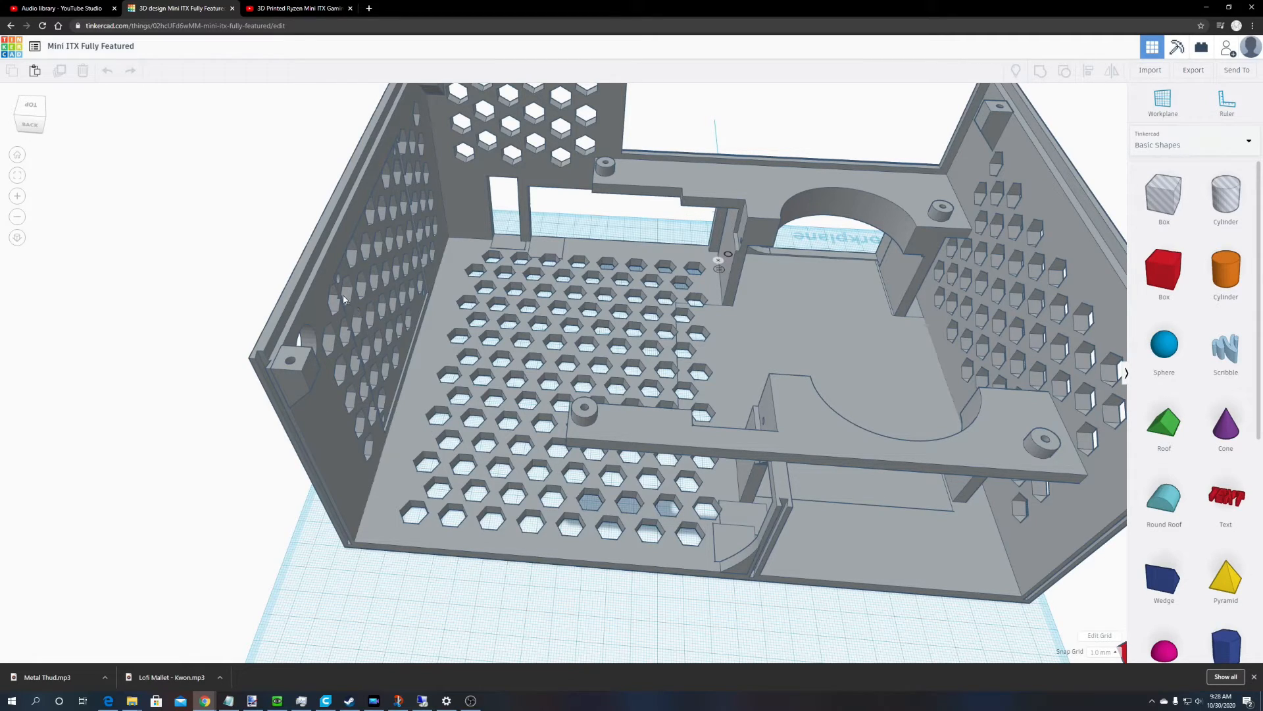
pyautogui.moveTo(425, 281)
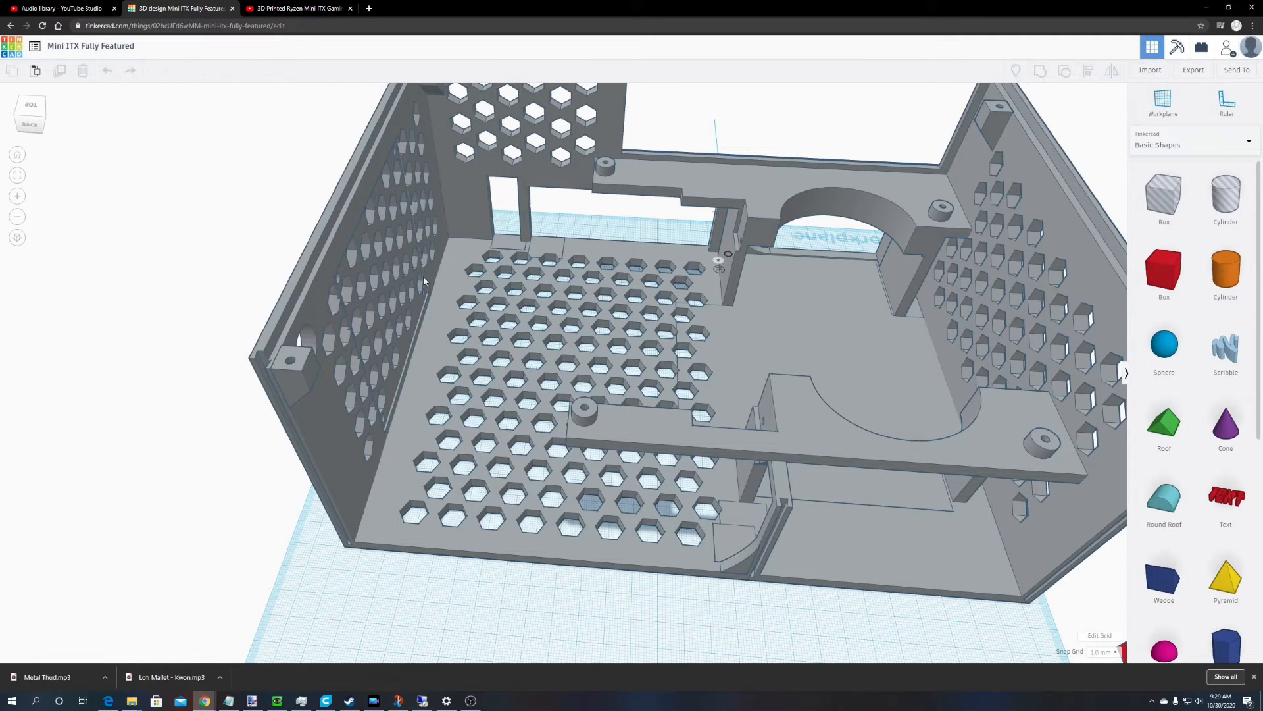
pyautogui.moveTo(356, 279)
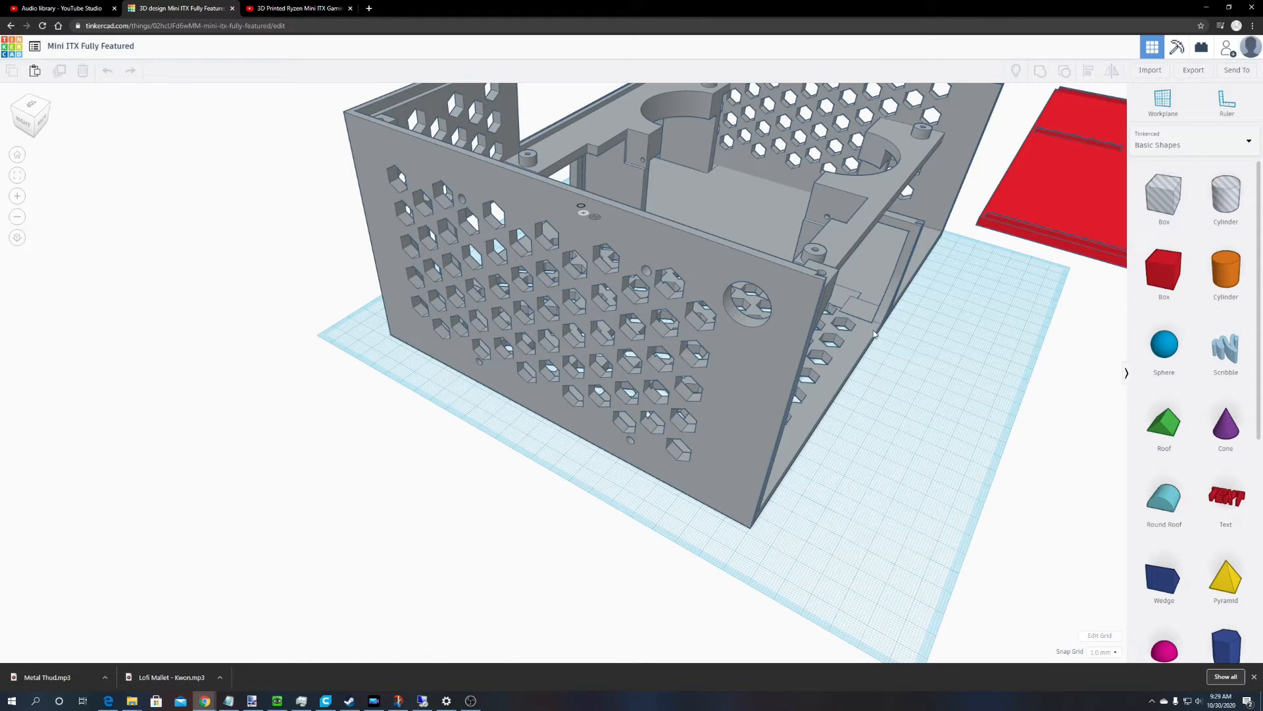
pyautogui.moveTo(693, 191)
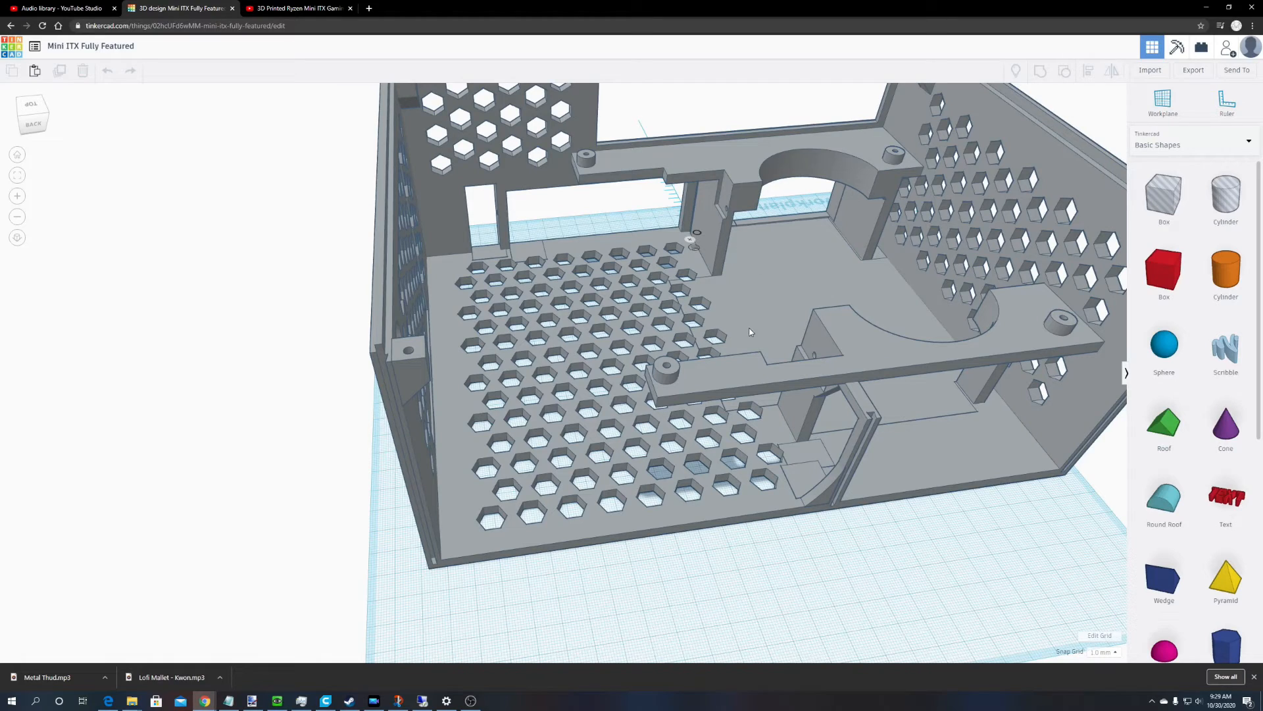
pyautogui.moveTo(735, 218)
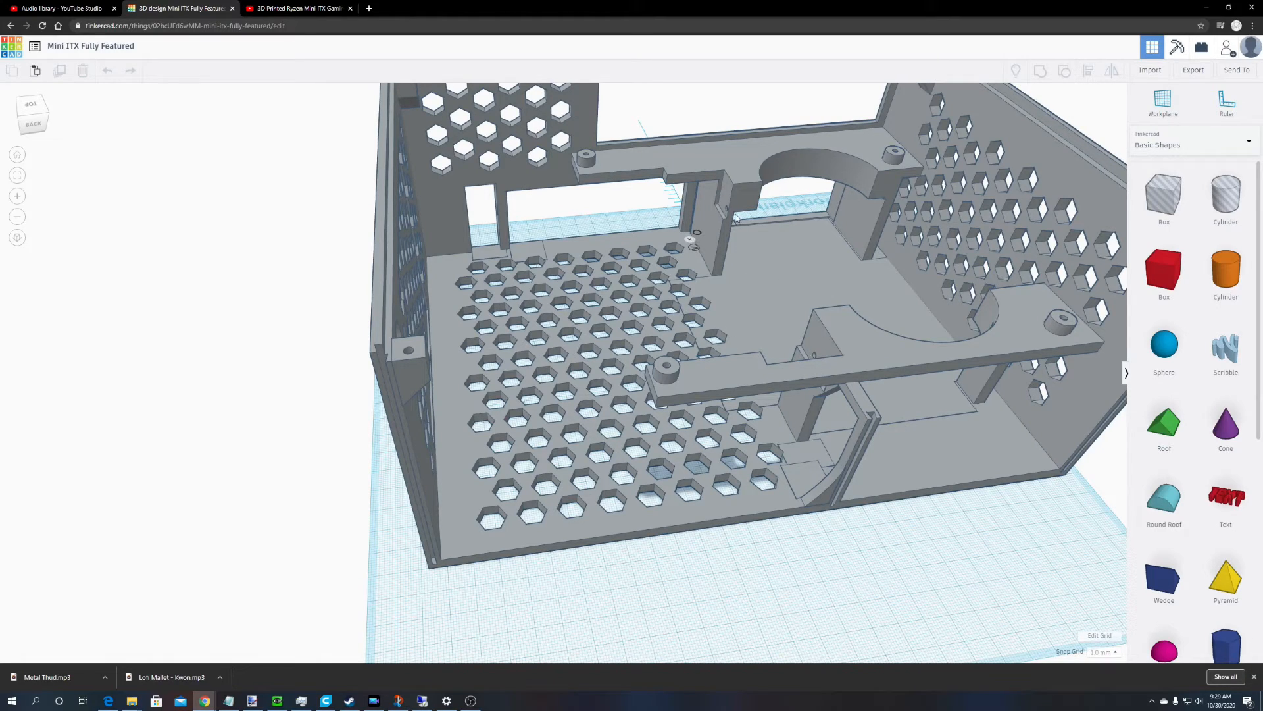